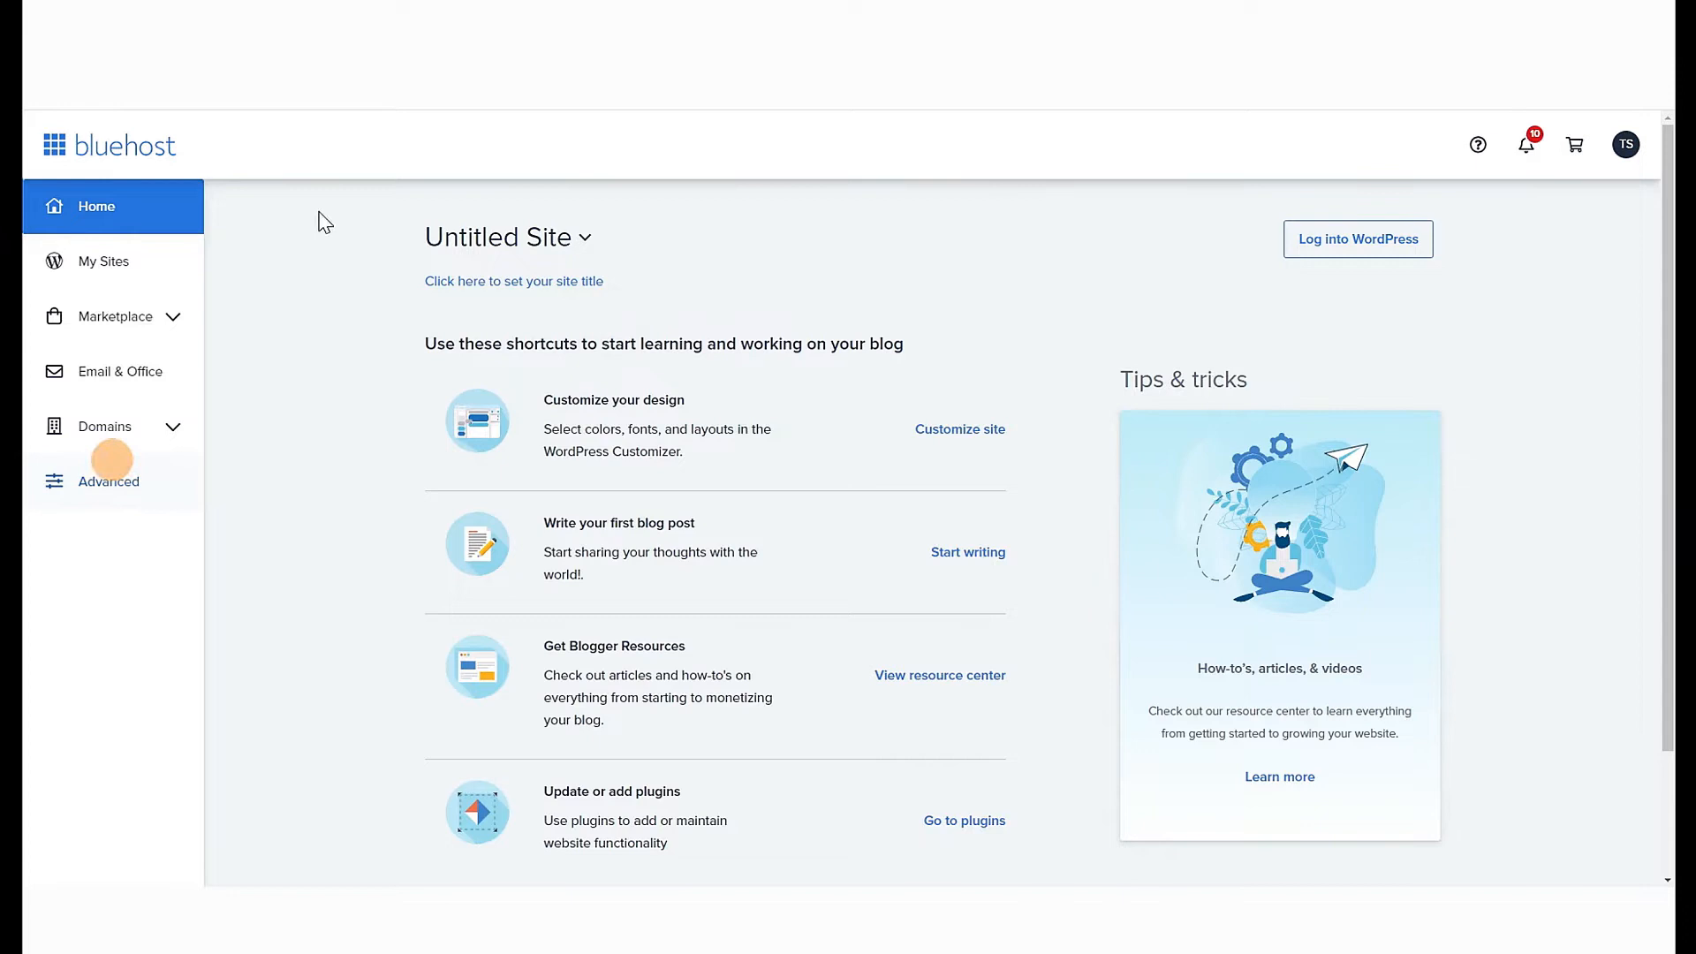
- Go to the Advanced area and bring the cPanel Email section into view
{"action": "left_click", "coordinate": [110, 481]}
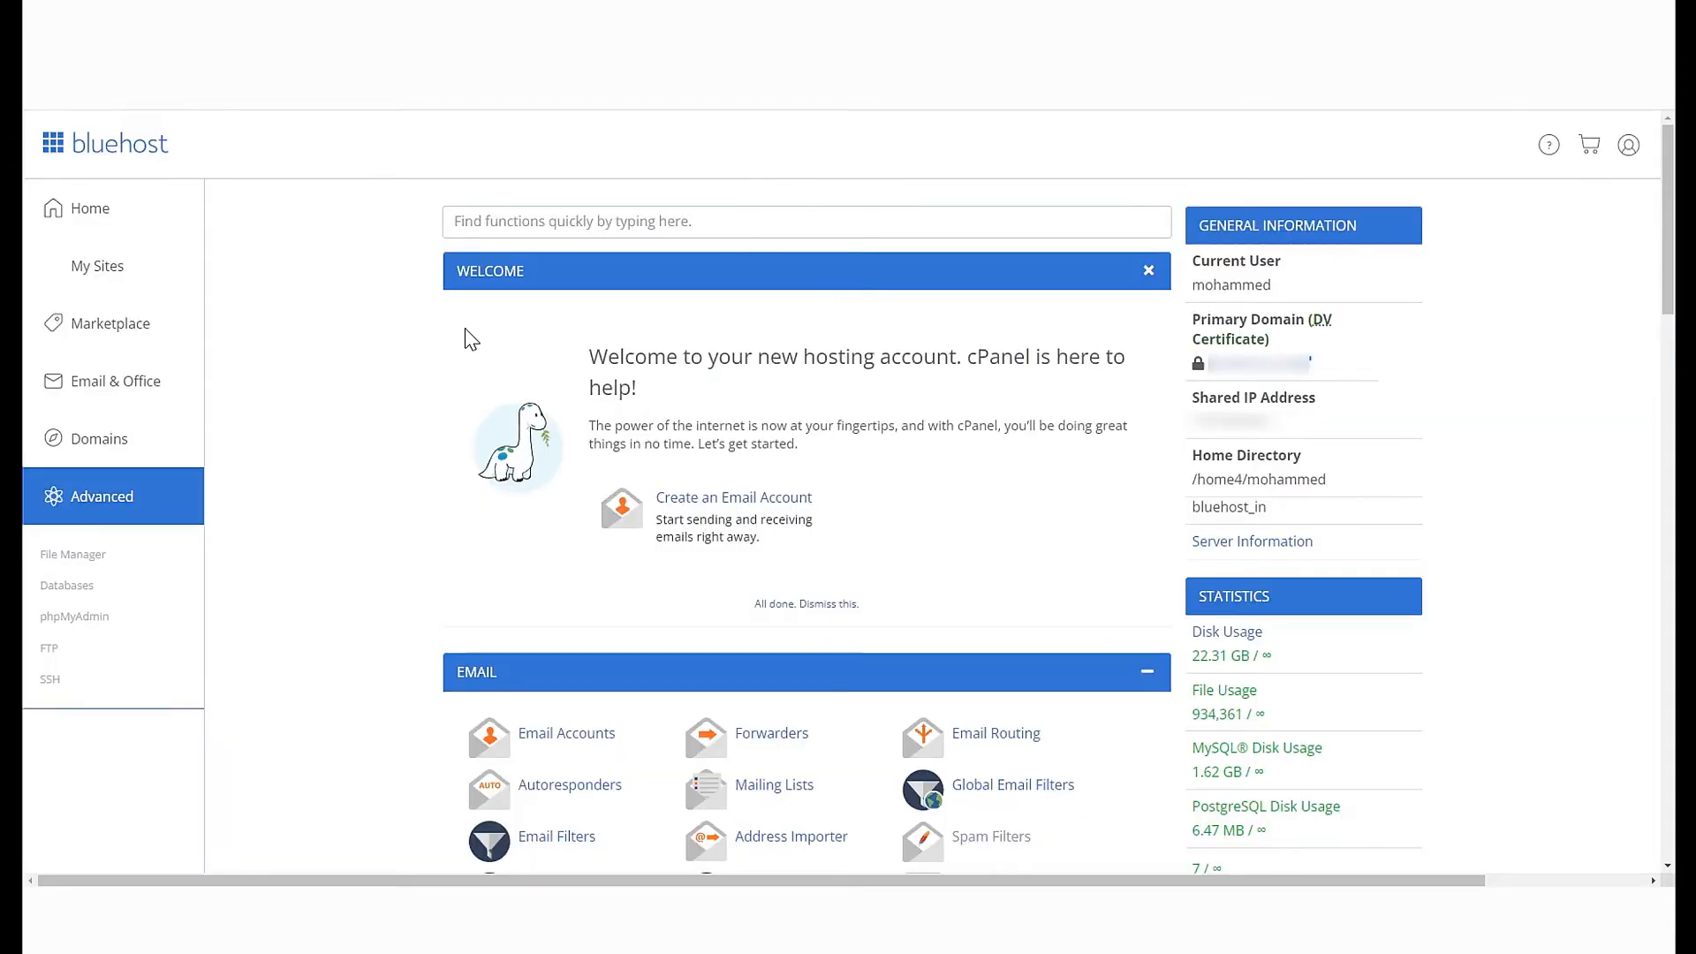
{"action": "scroll", "scroll_direction": "down", "scroll_amount": 3}
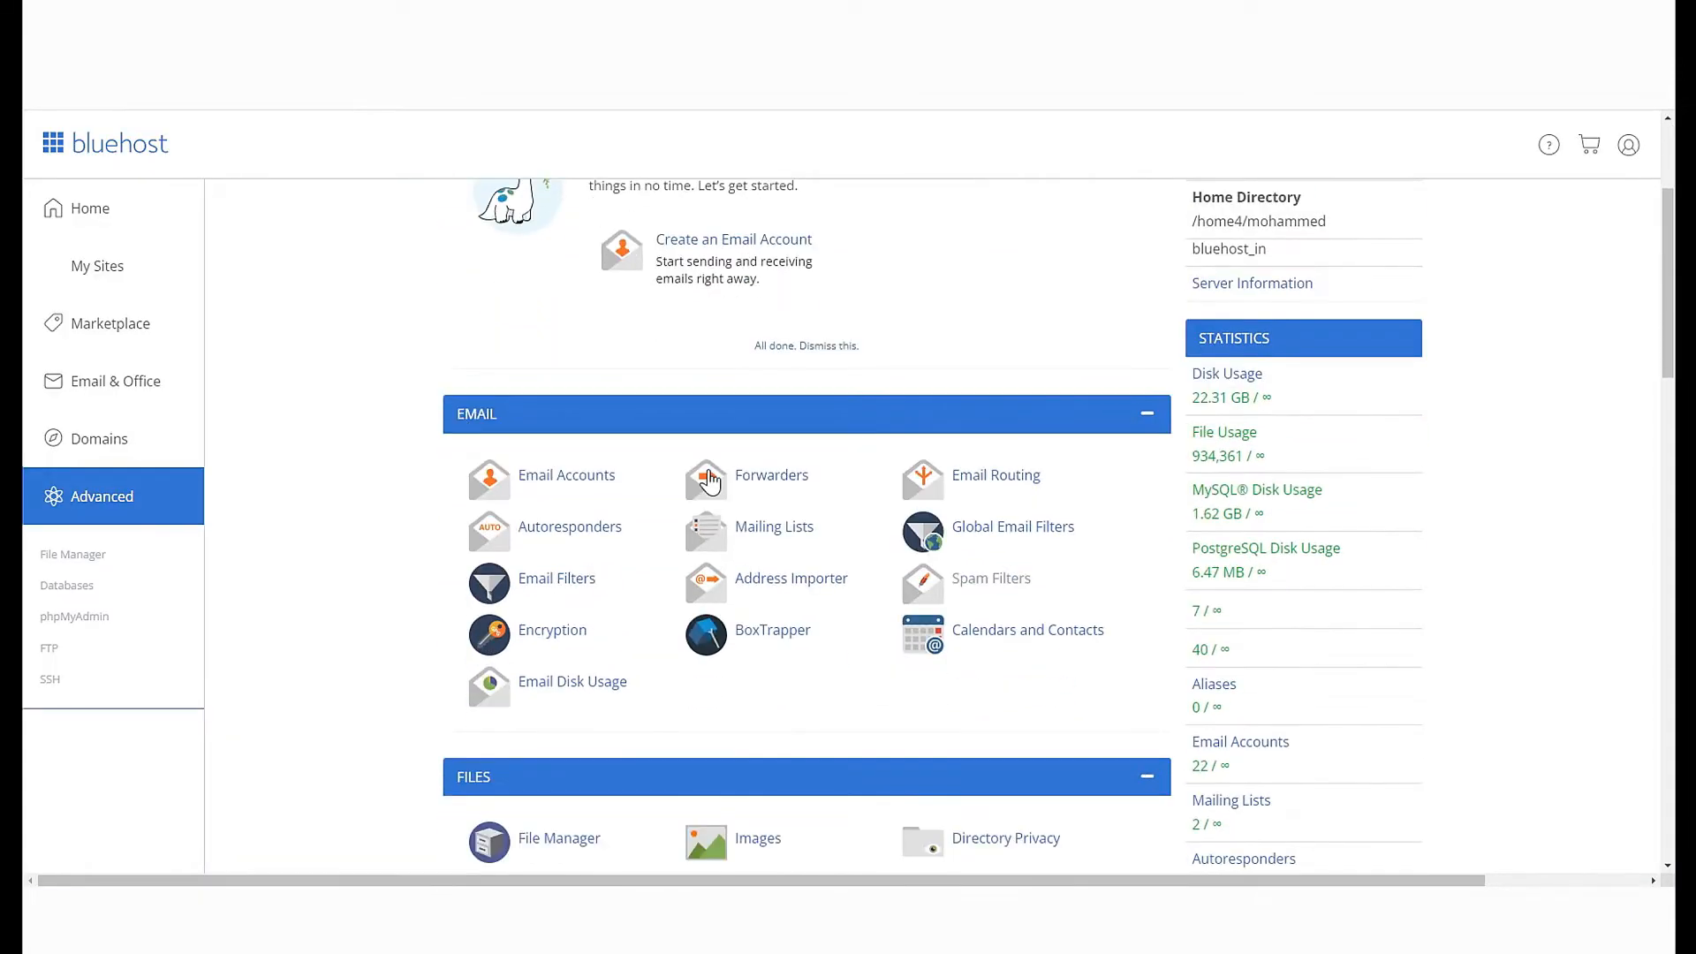
{"action": "mouse_move", "coordinate": [979, 594]}
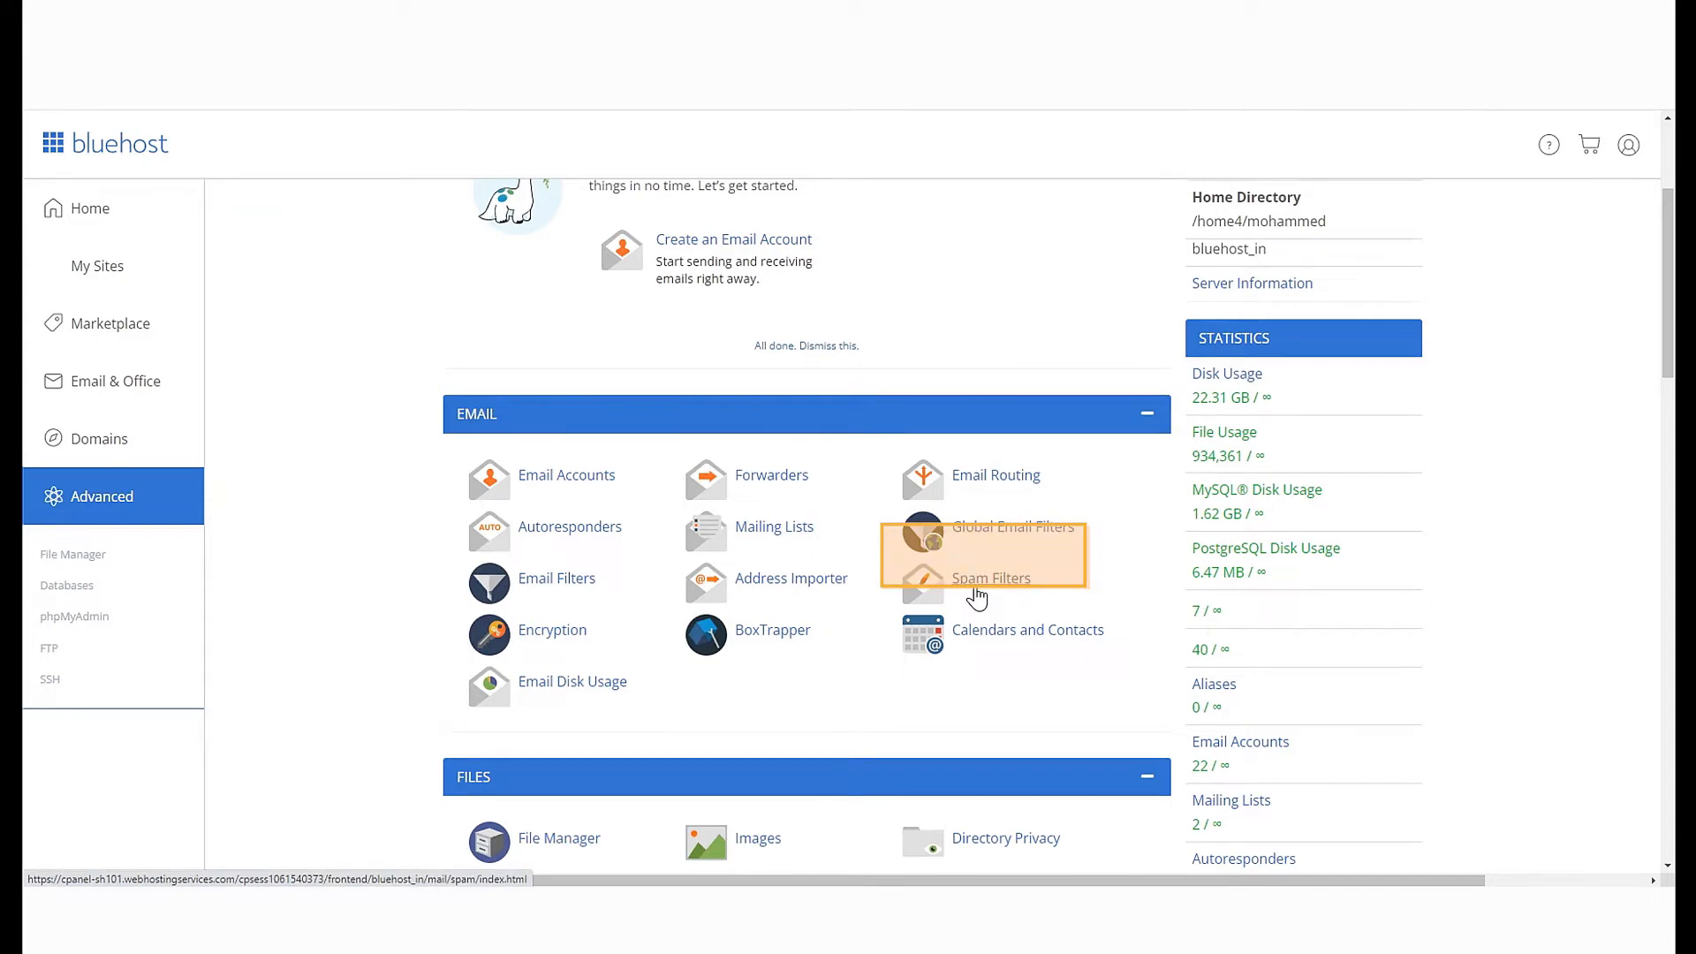
- In Spam Filters, enable SpamAssassin marking and moving new spam to the Spam Box
{"action": "left_click", "coordinate": [991, 578]}
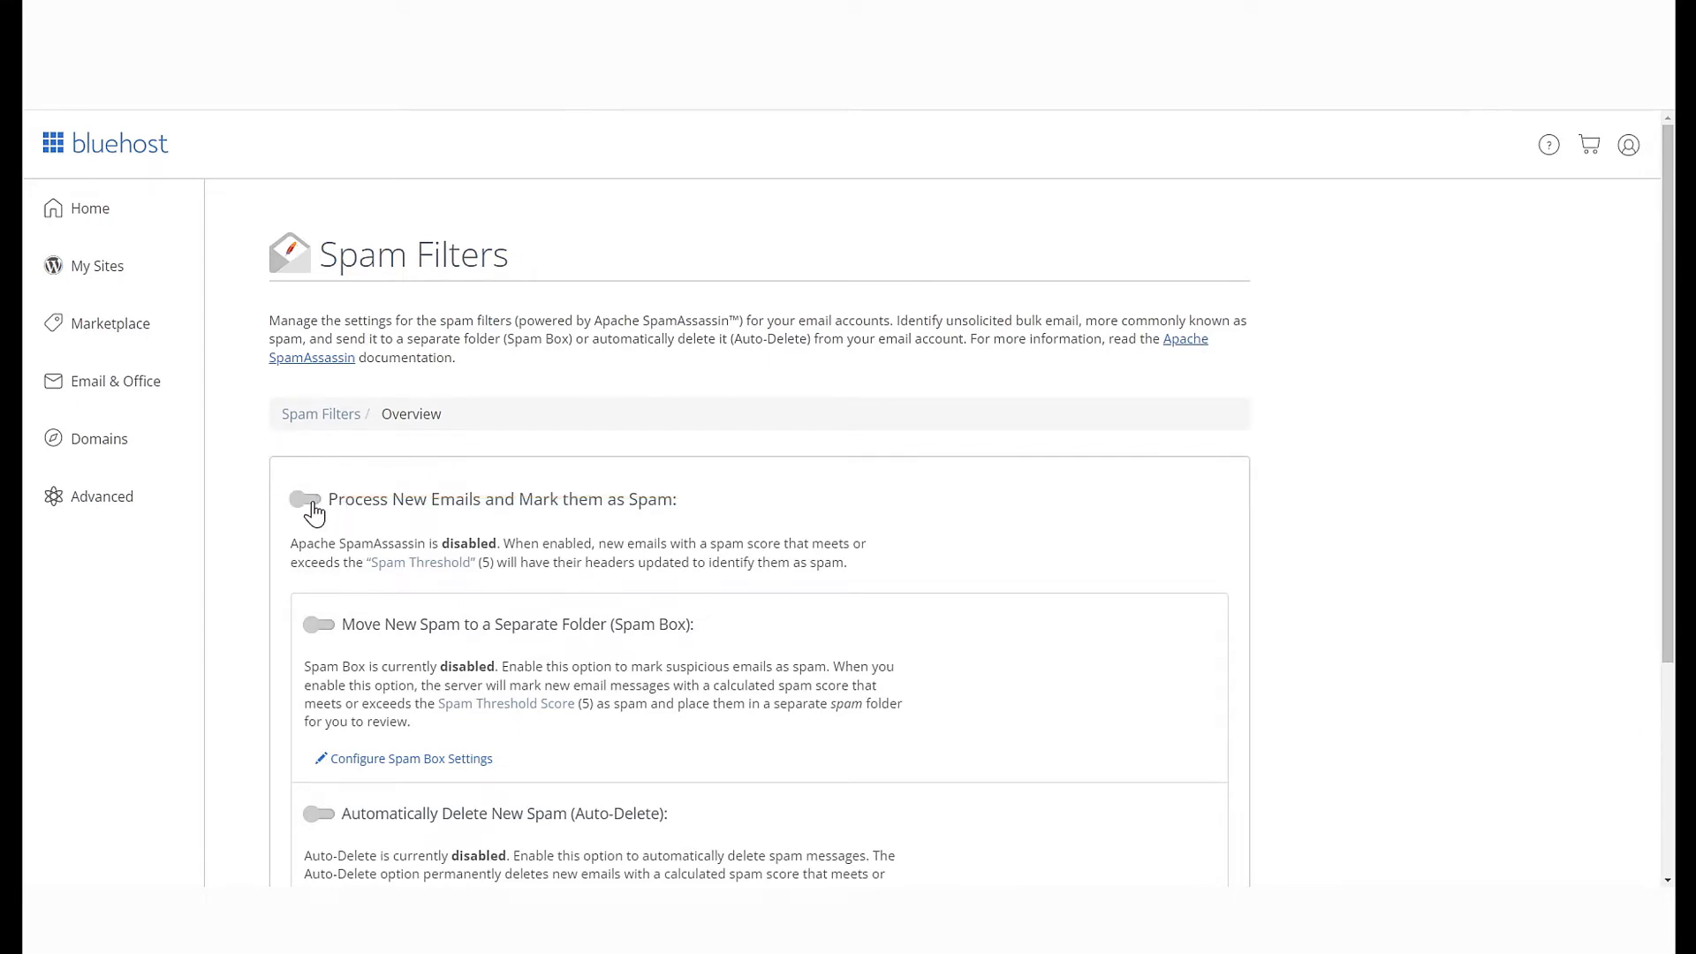
{"action": "left_click", "coordinate": [304, 498]}
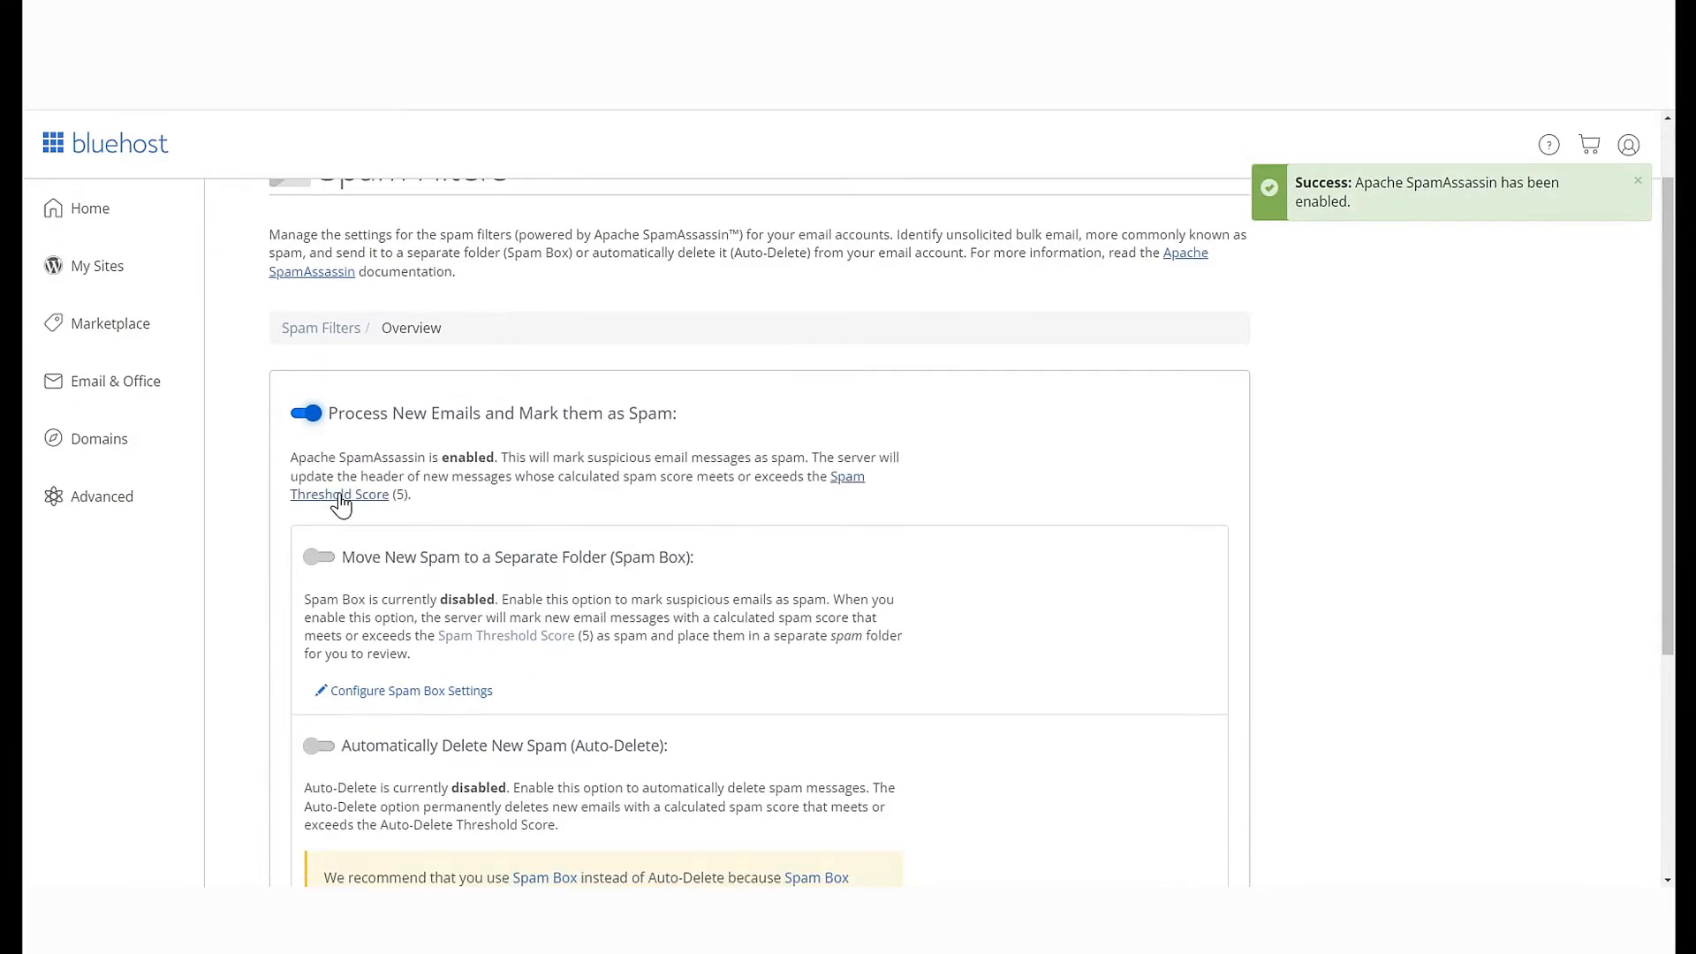
{"action": "mouse_move", "coordinate": [388, 452]}
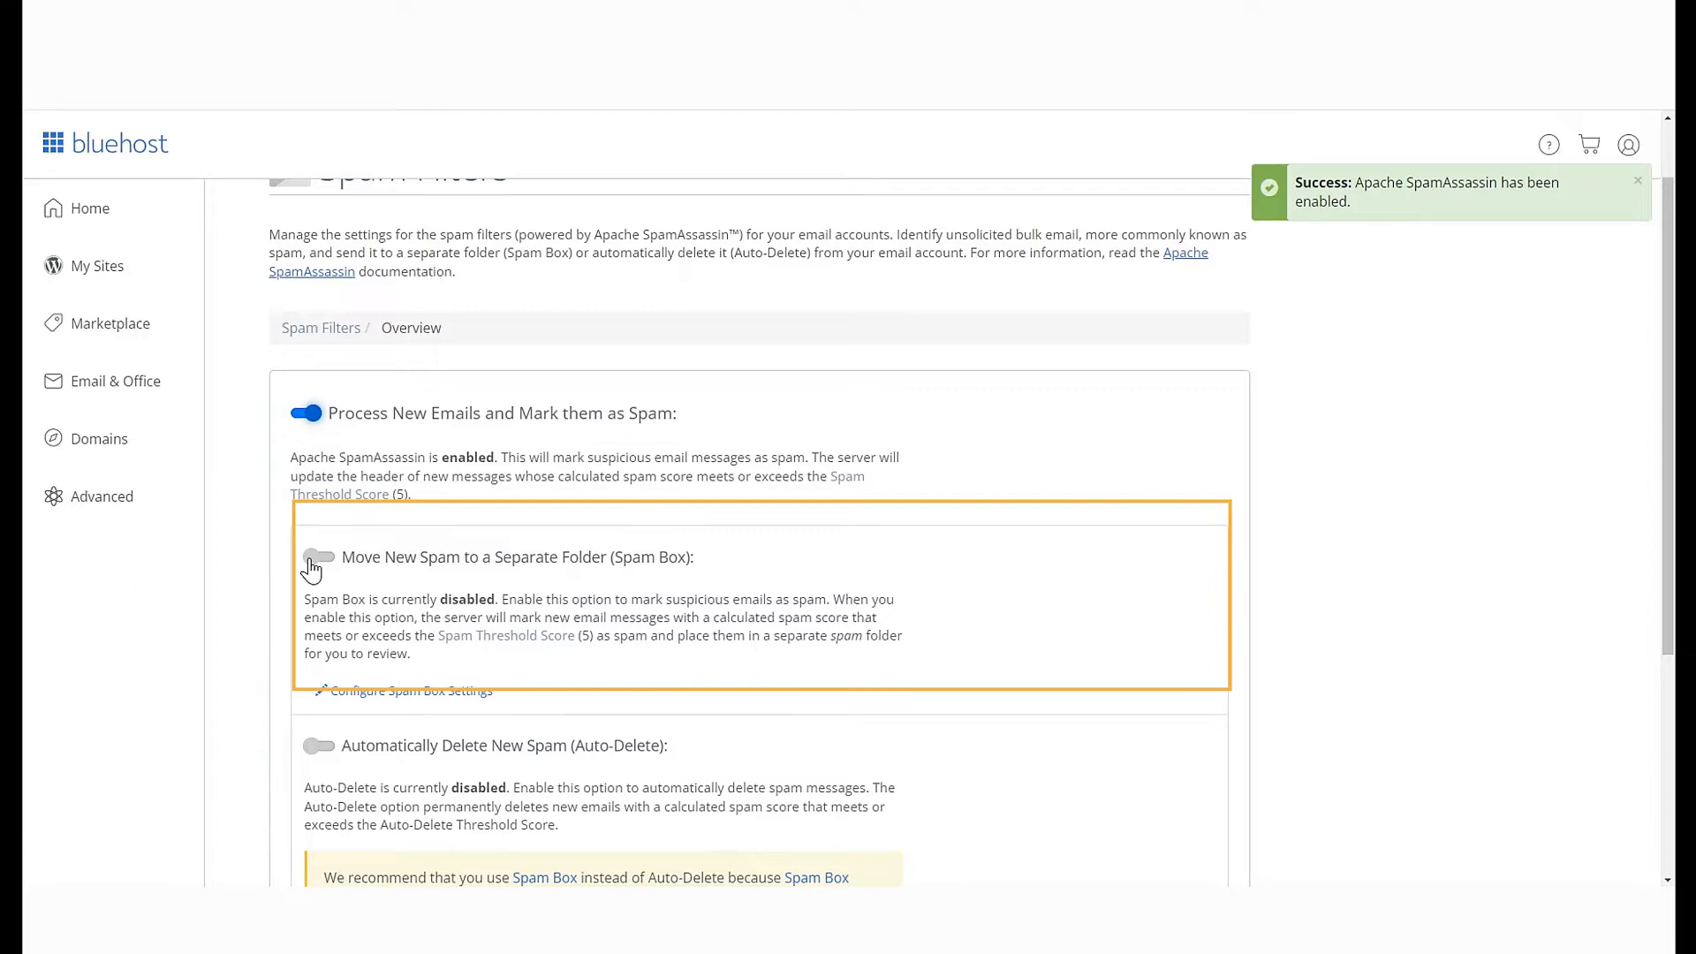
{"action": "left_click", "coordinate": [318, 556]}
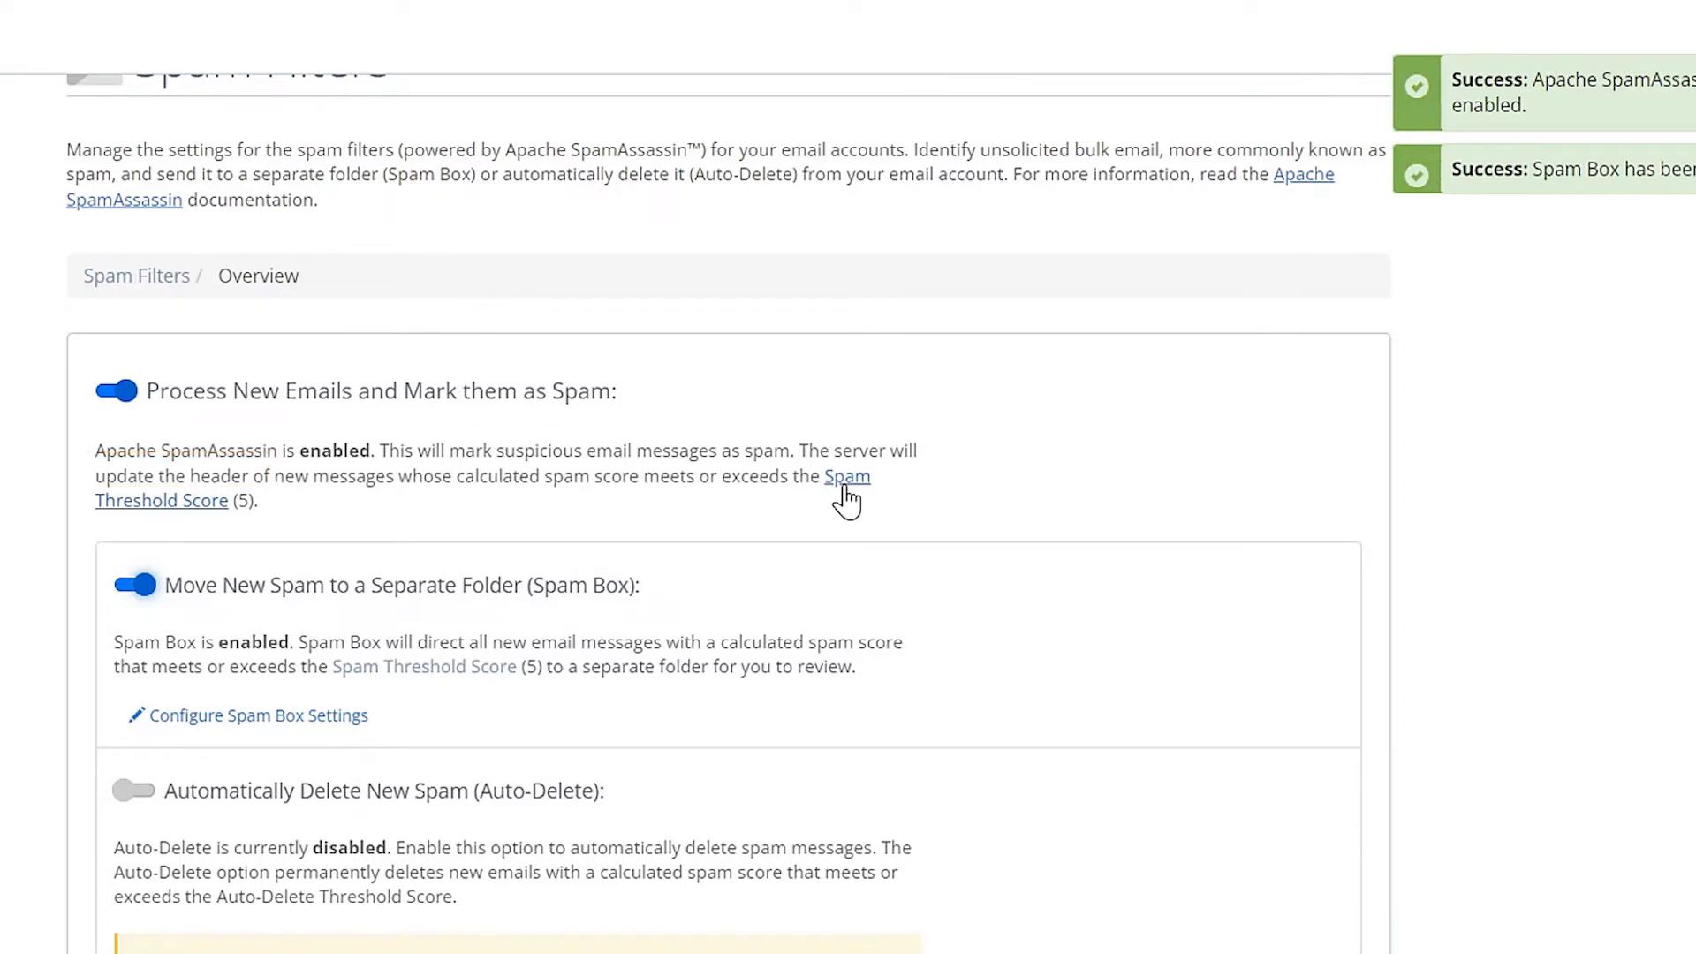
- Set a Custom spam threshold score of 4.5, update scoring, and return to overview
{"action": "left_click", "coordinate": [846, 477]}
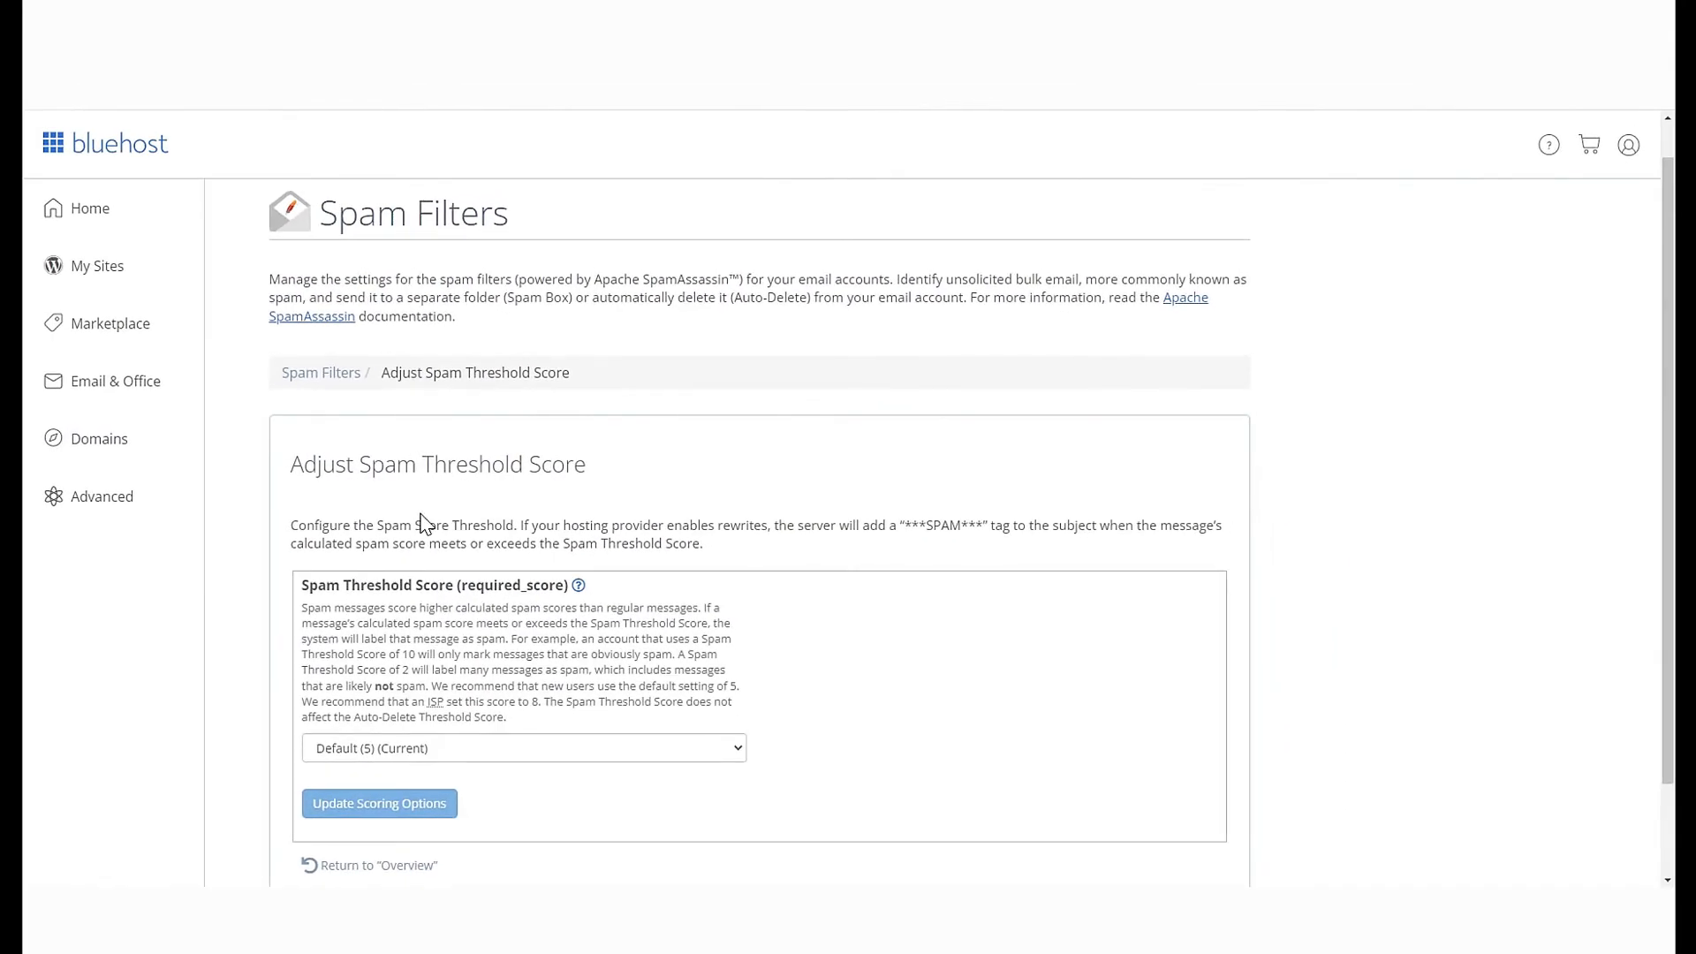
{"action": "scroll", "scroll_direction": "down", "scroll_amount": 3}
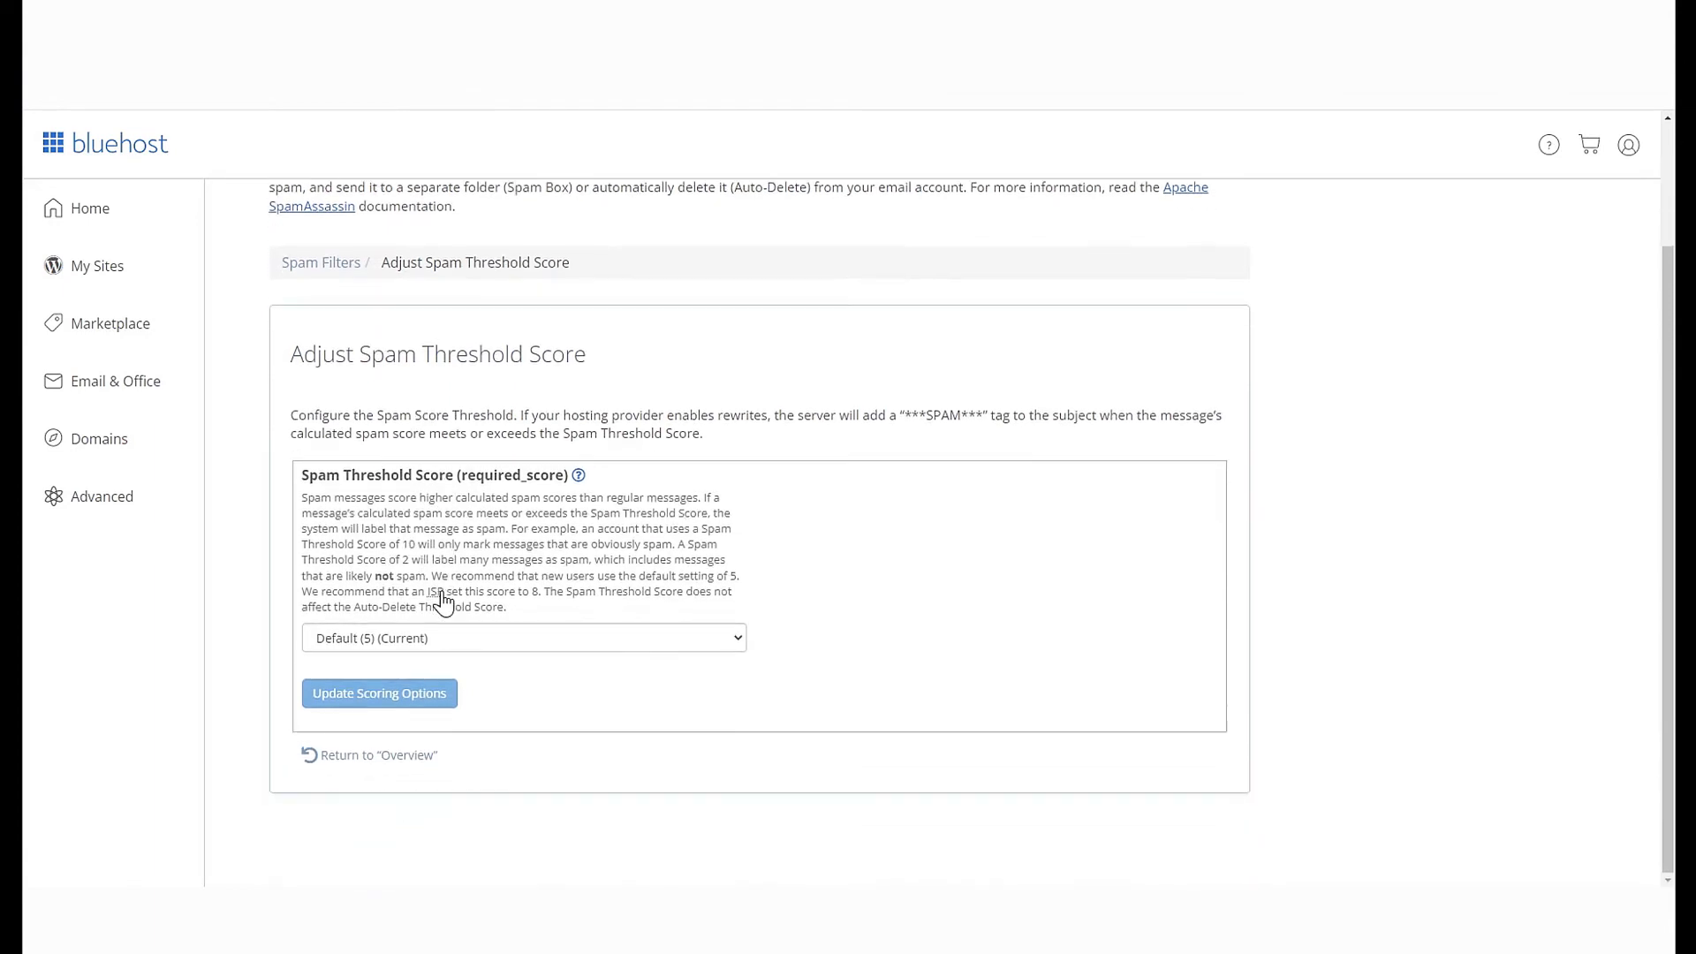
{"action": "left_click", "coordinate": [525, 637]}
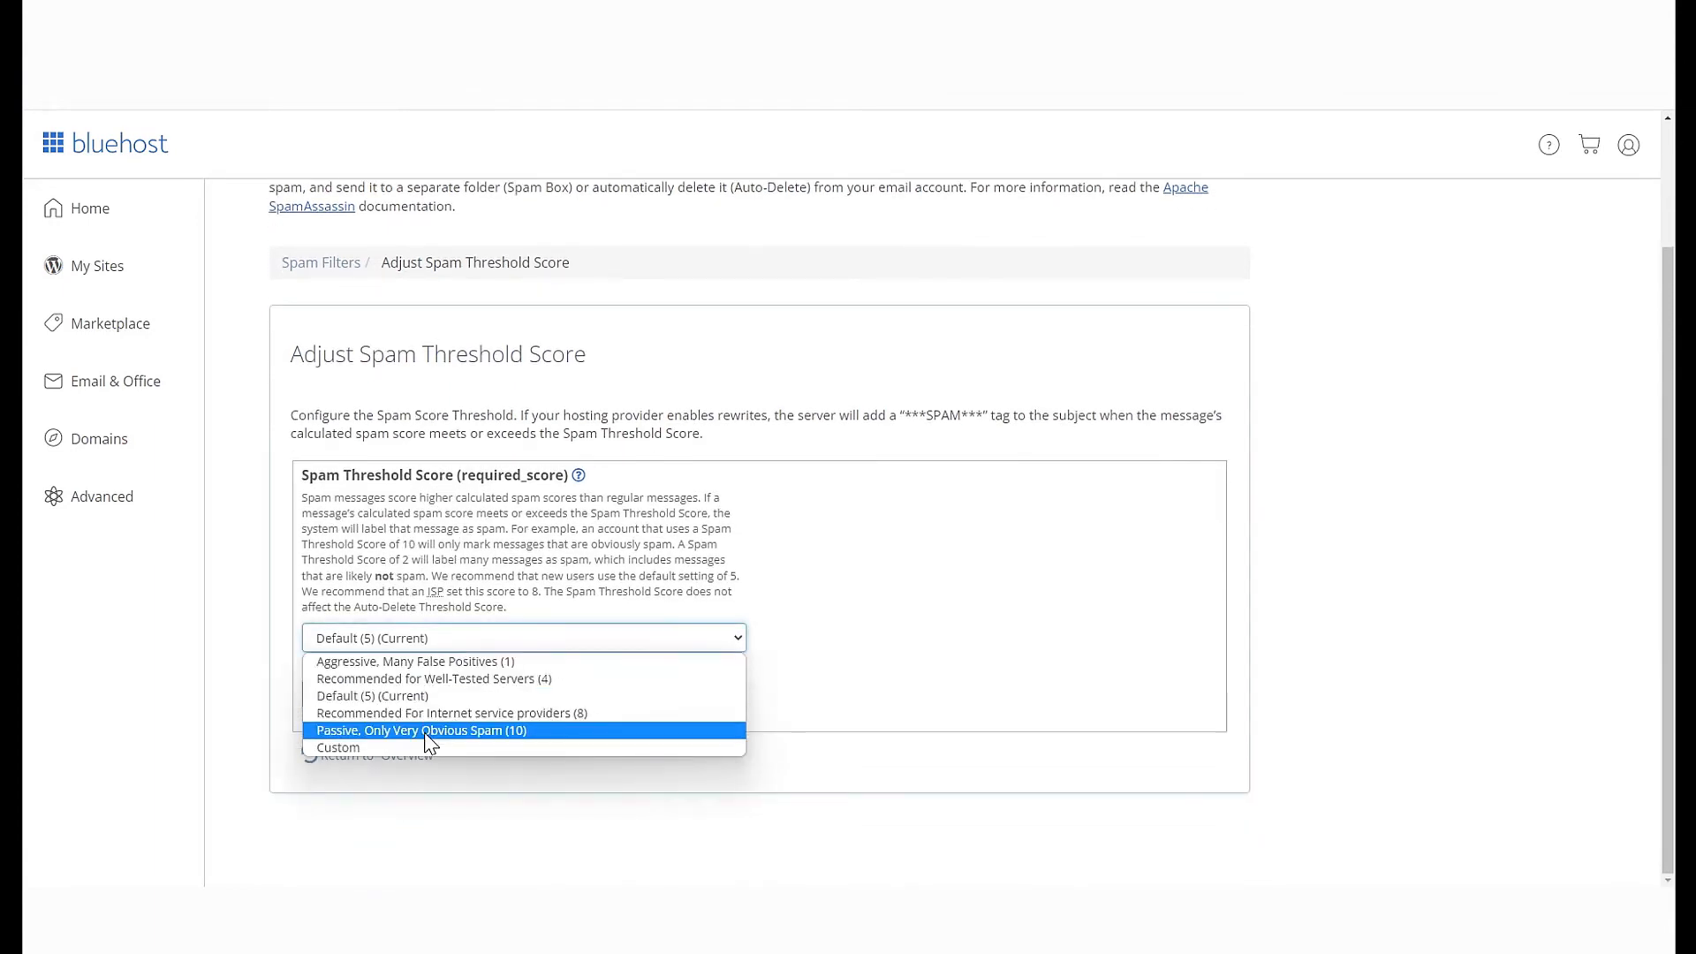
{"action": "mouse_move", "coordinate": [369, 748]}
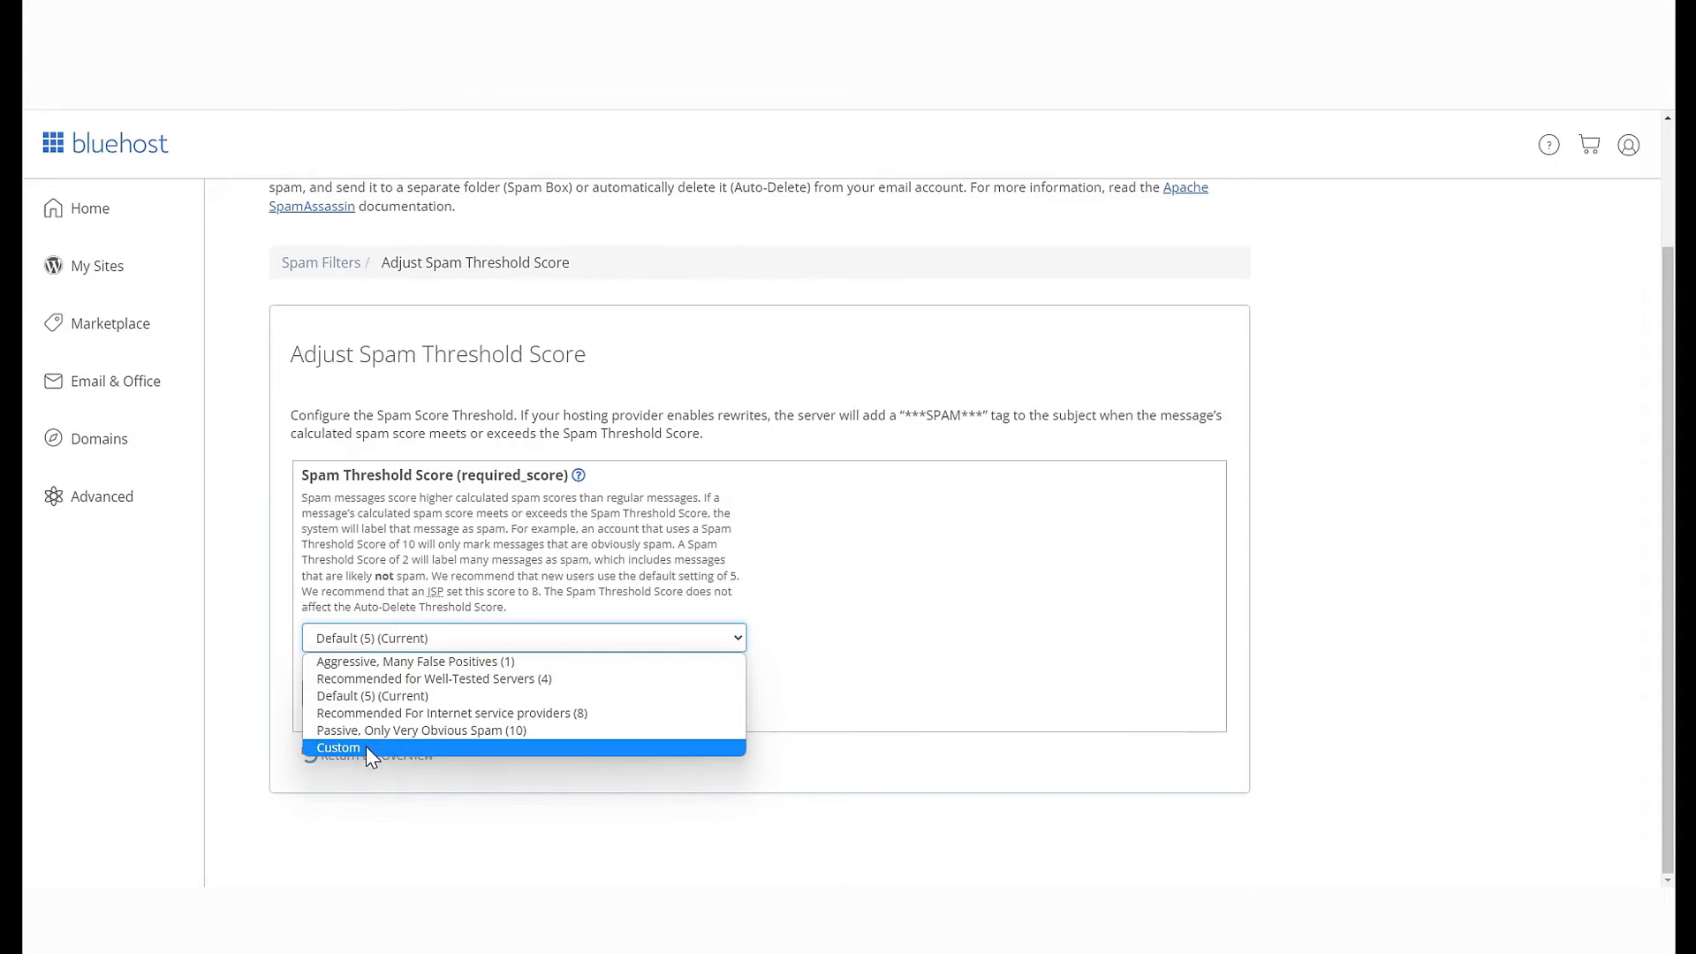
{"action": "left_click", "coordinate": [337, 747]}
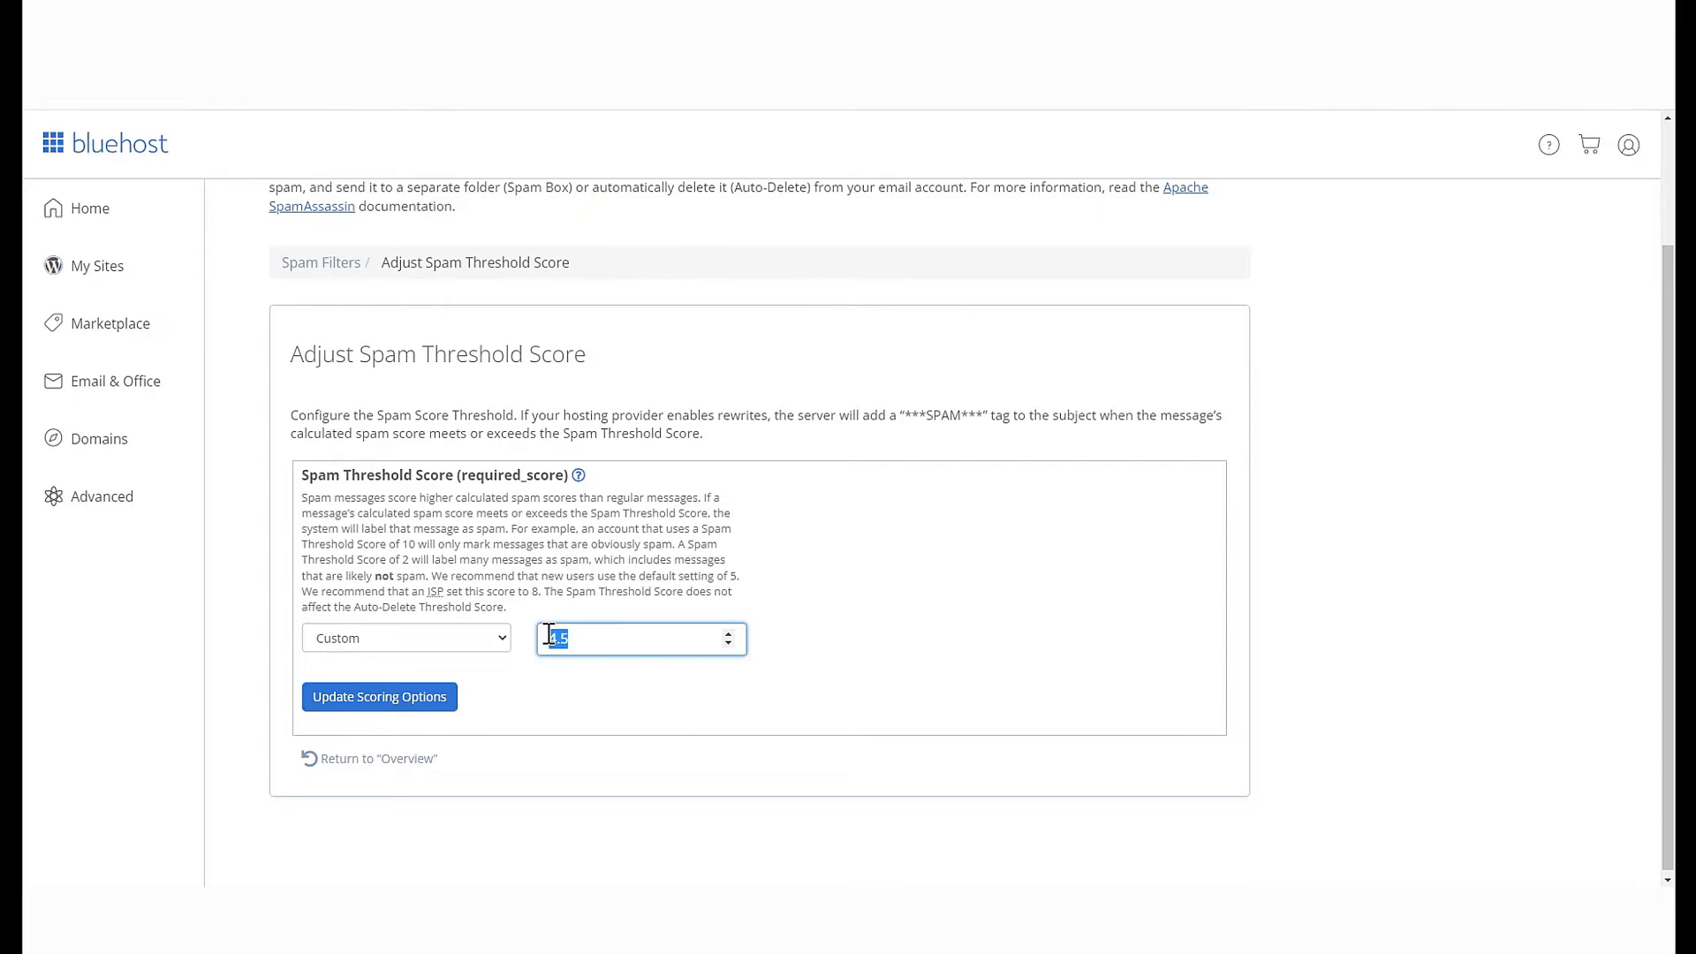
{"action": "left_click", "coordinate": [378, 698]}
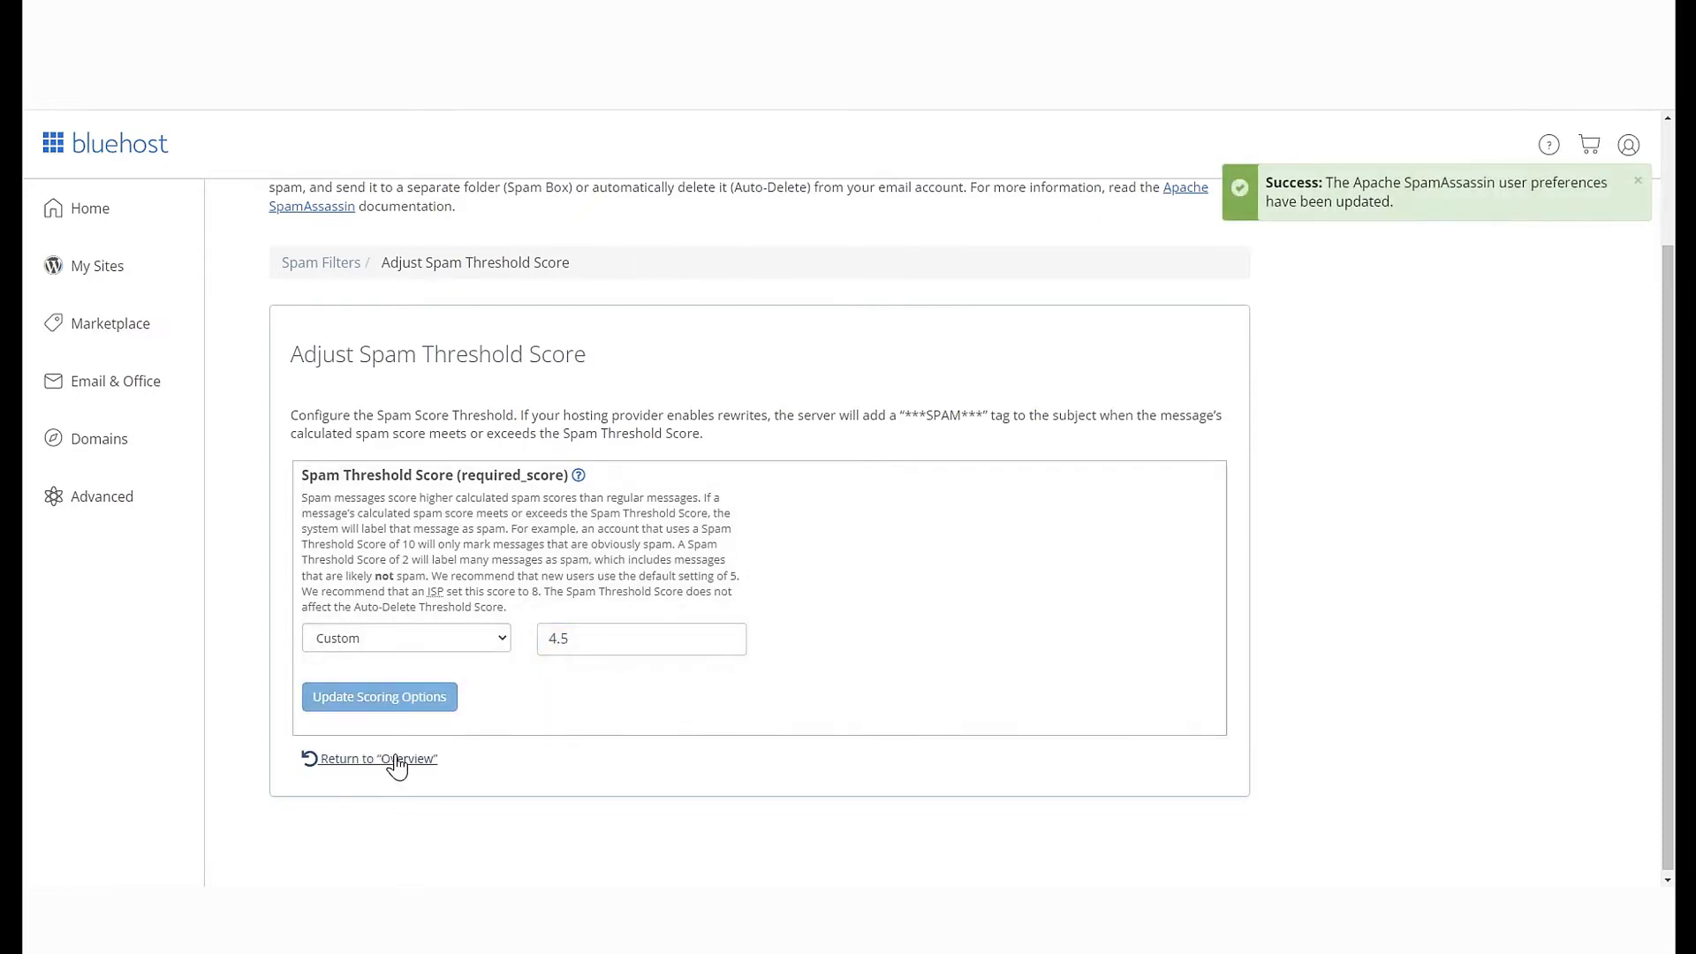
{"action": "left_click", "coordinate": [379, 760]}
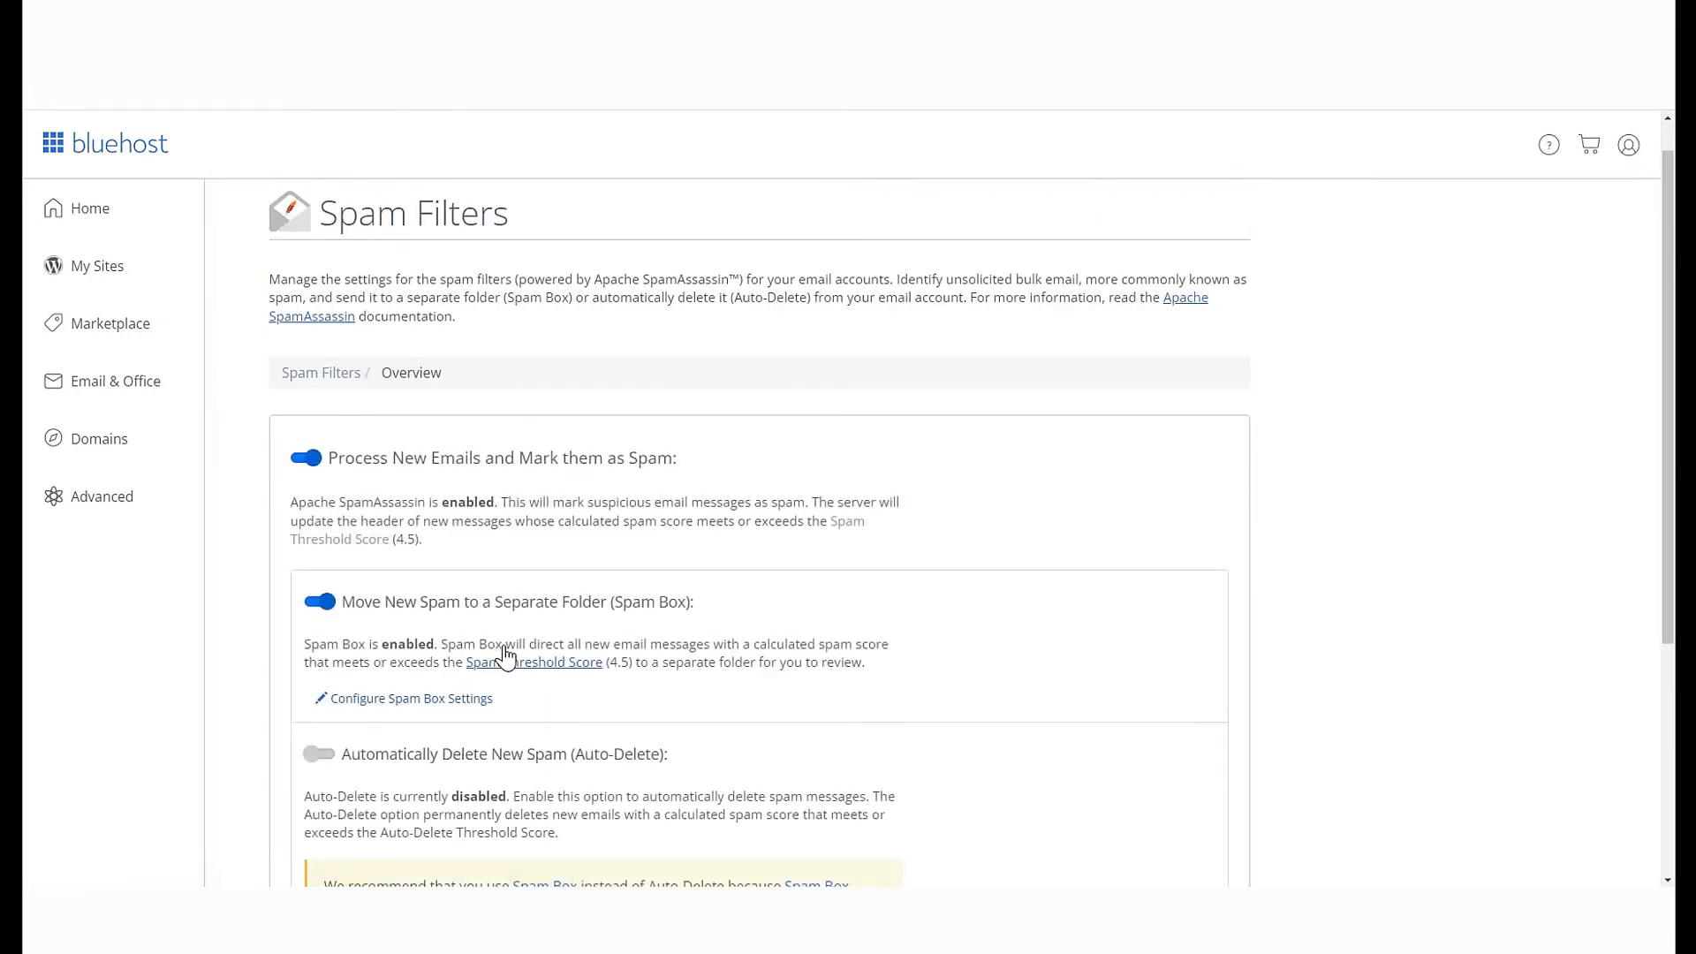
- Show additional configurations and go into Edit Spam Whitelist Settings (no items yet)
{"action": "scroll", "scroll_direction": "down", "scroll_amount": 3}
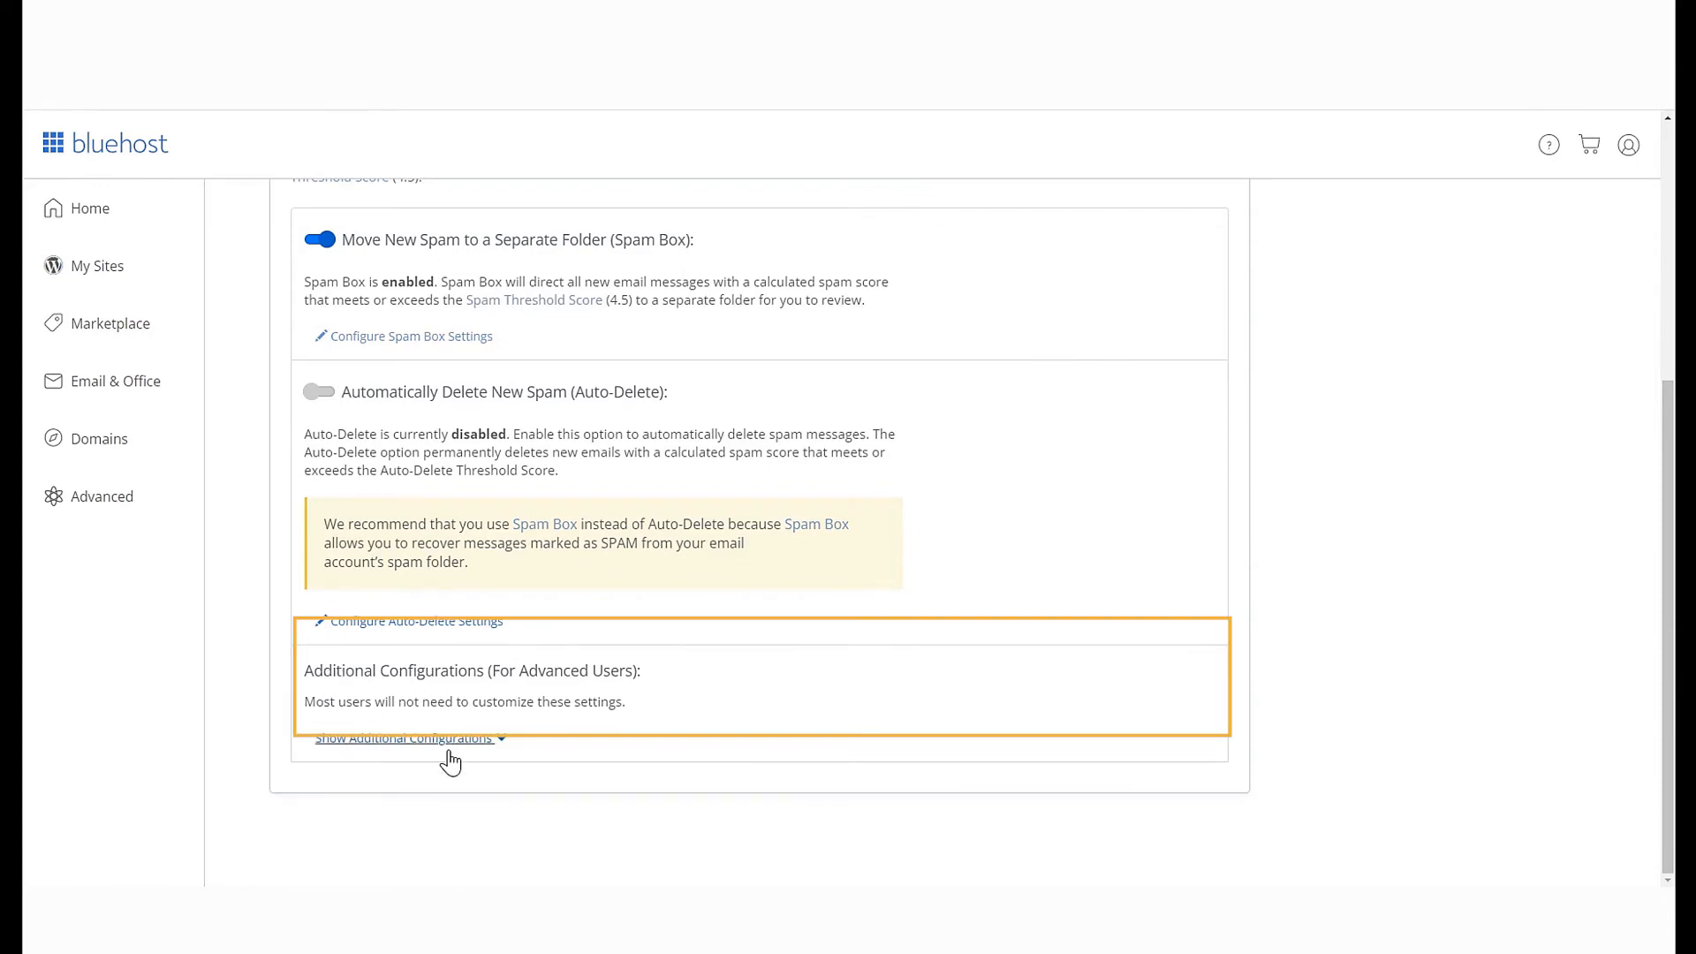
{"action": "left_click", "coordinate": [404, 739]}
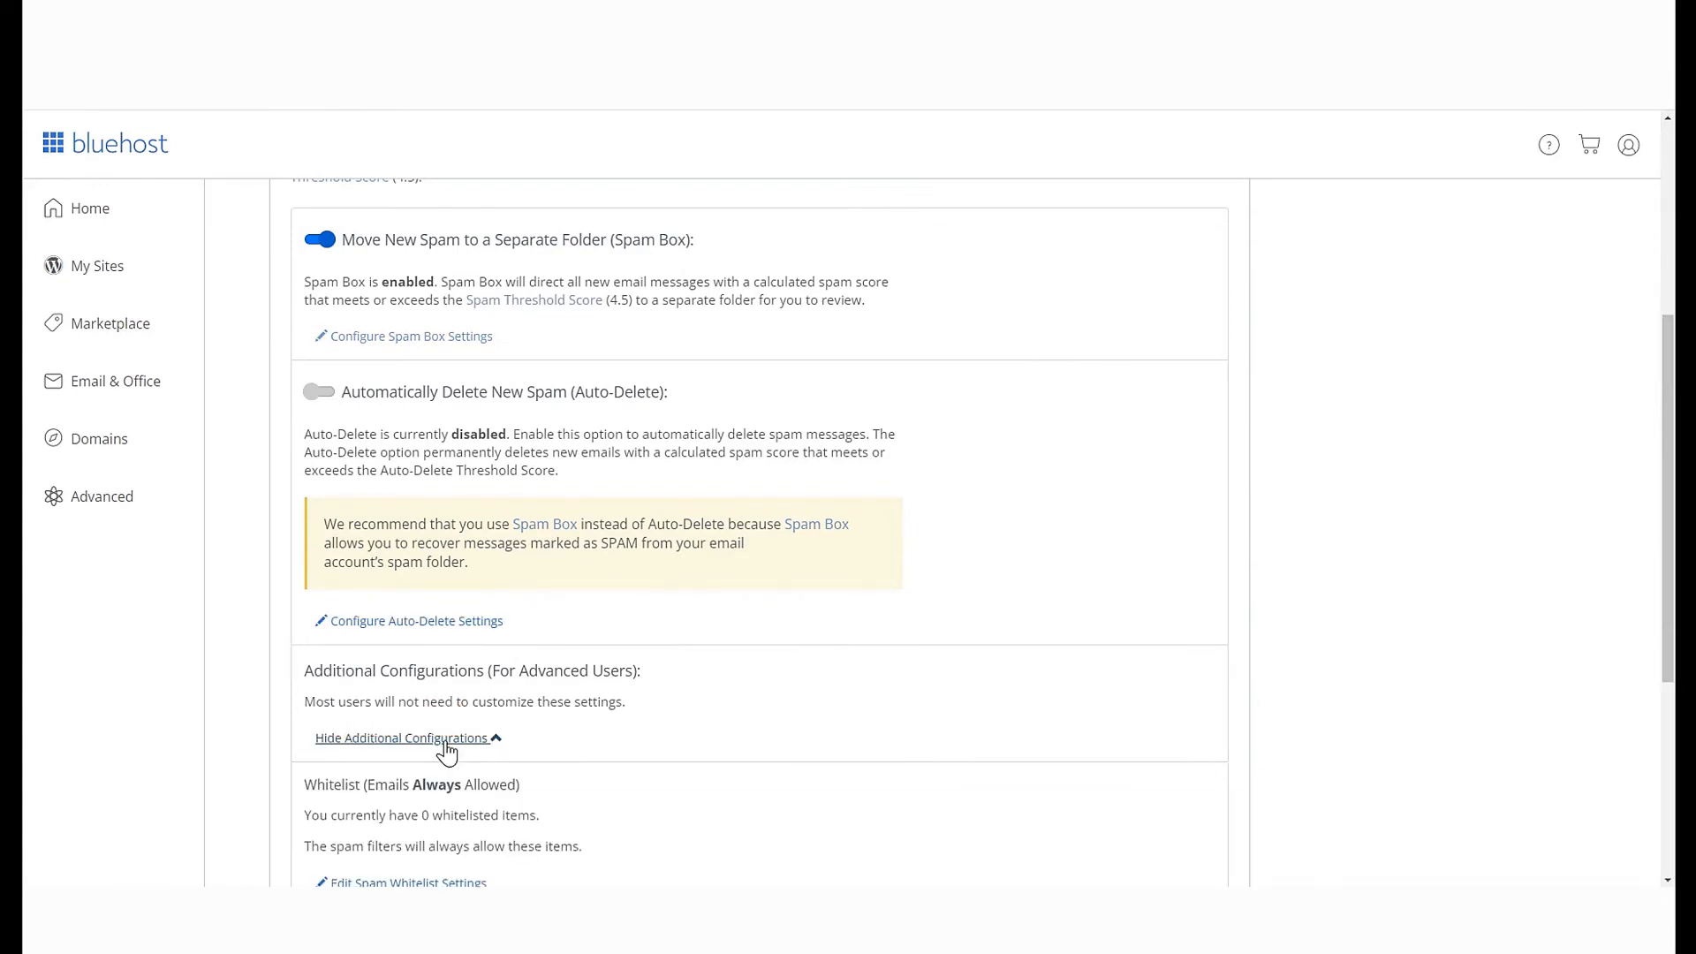
{"action": "scroll", "scroll_direction": "down", "scroll_amount": 3}
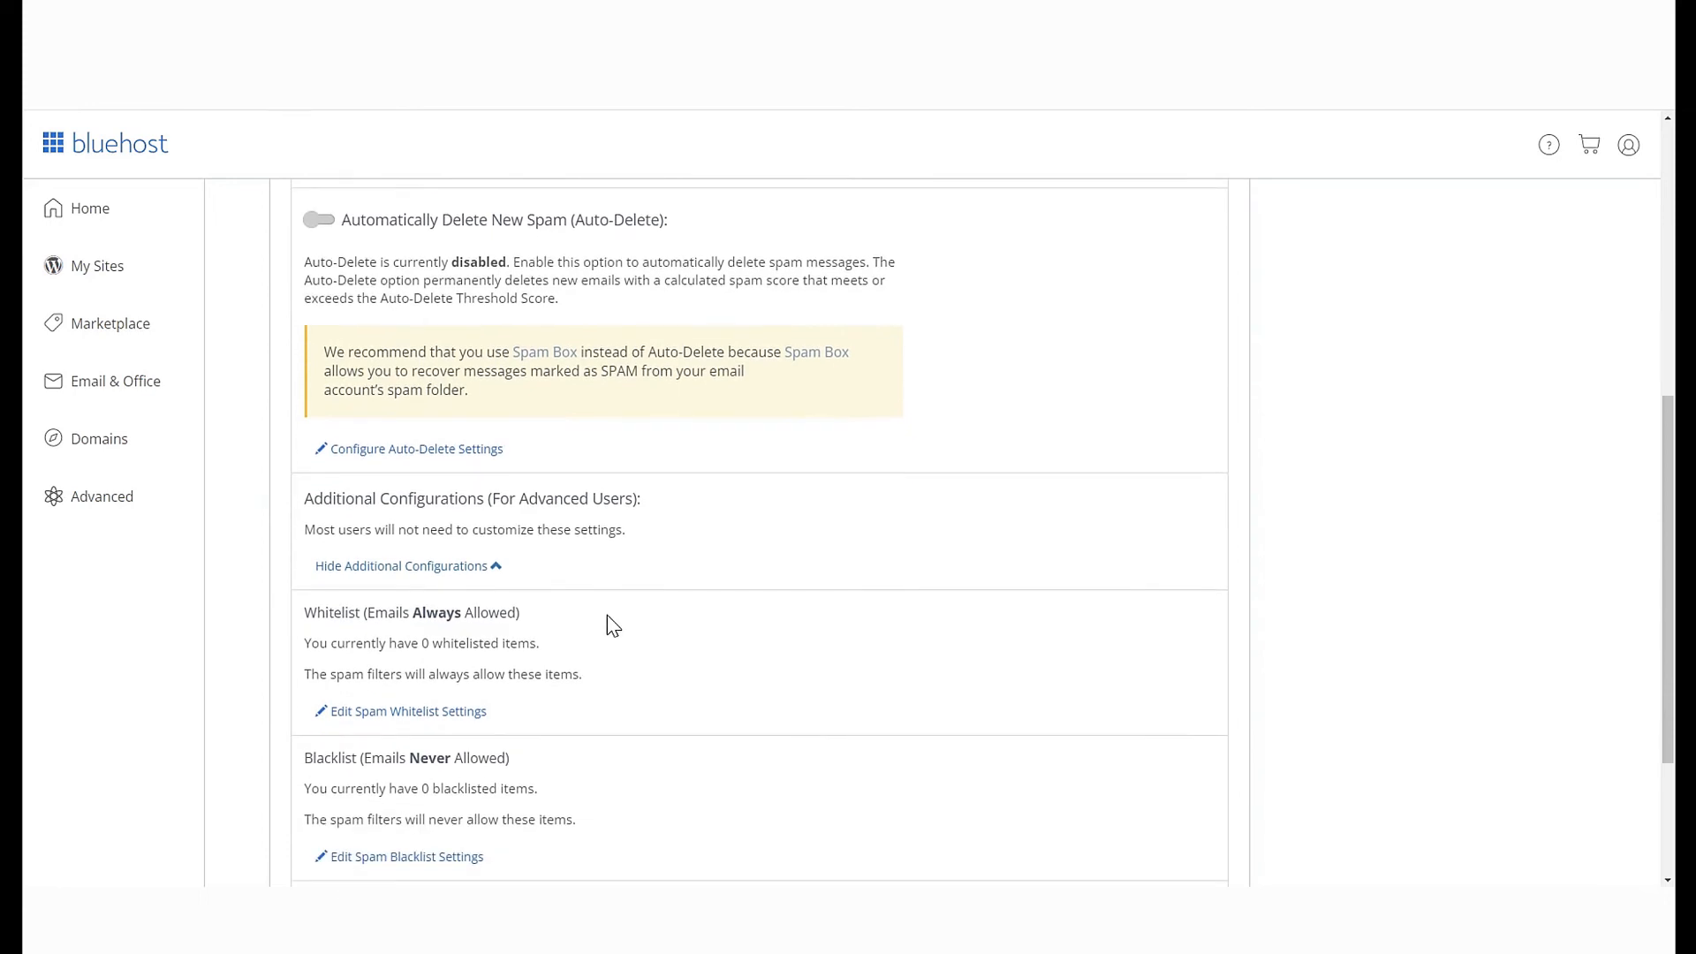
{"action": "scroll", "scroll_direction": "down", "scroll_amount": 3}
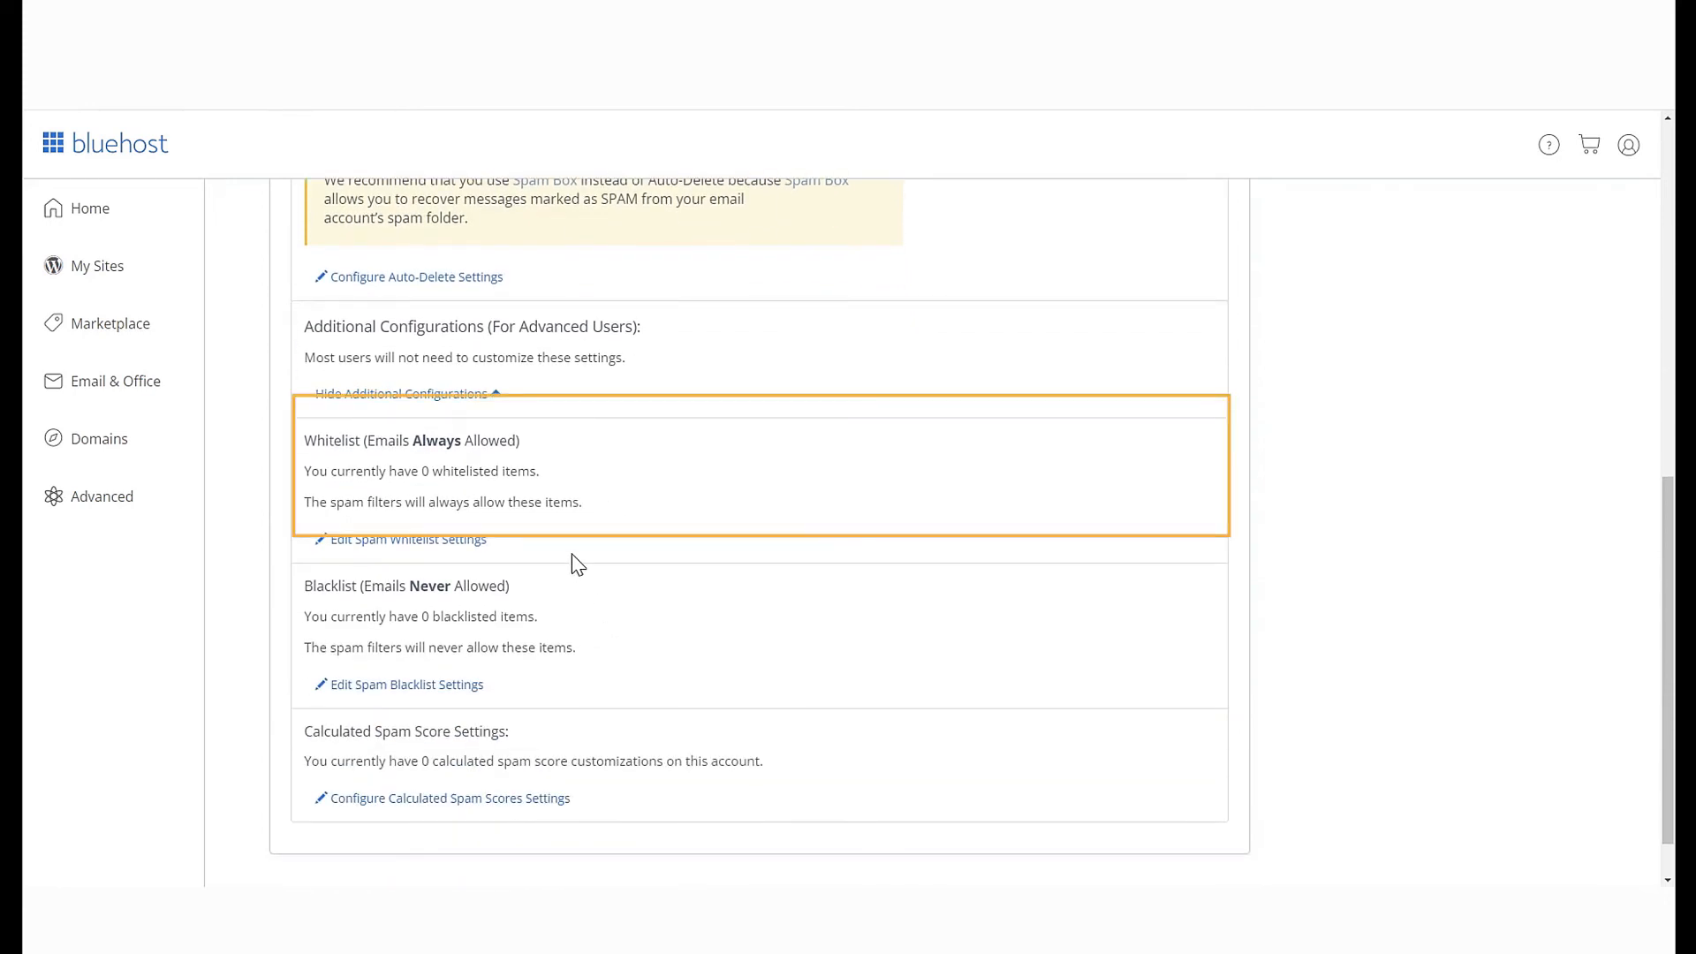
{"action": "left_click", "coordinate": [406, 539]}
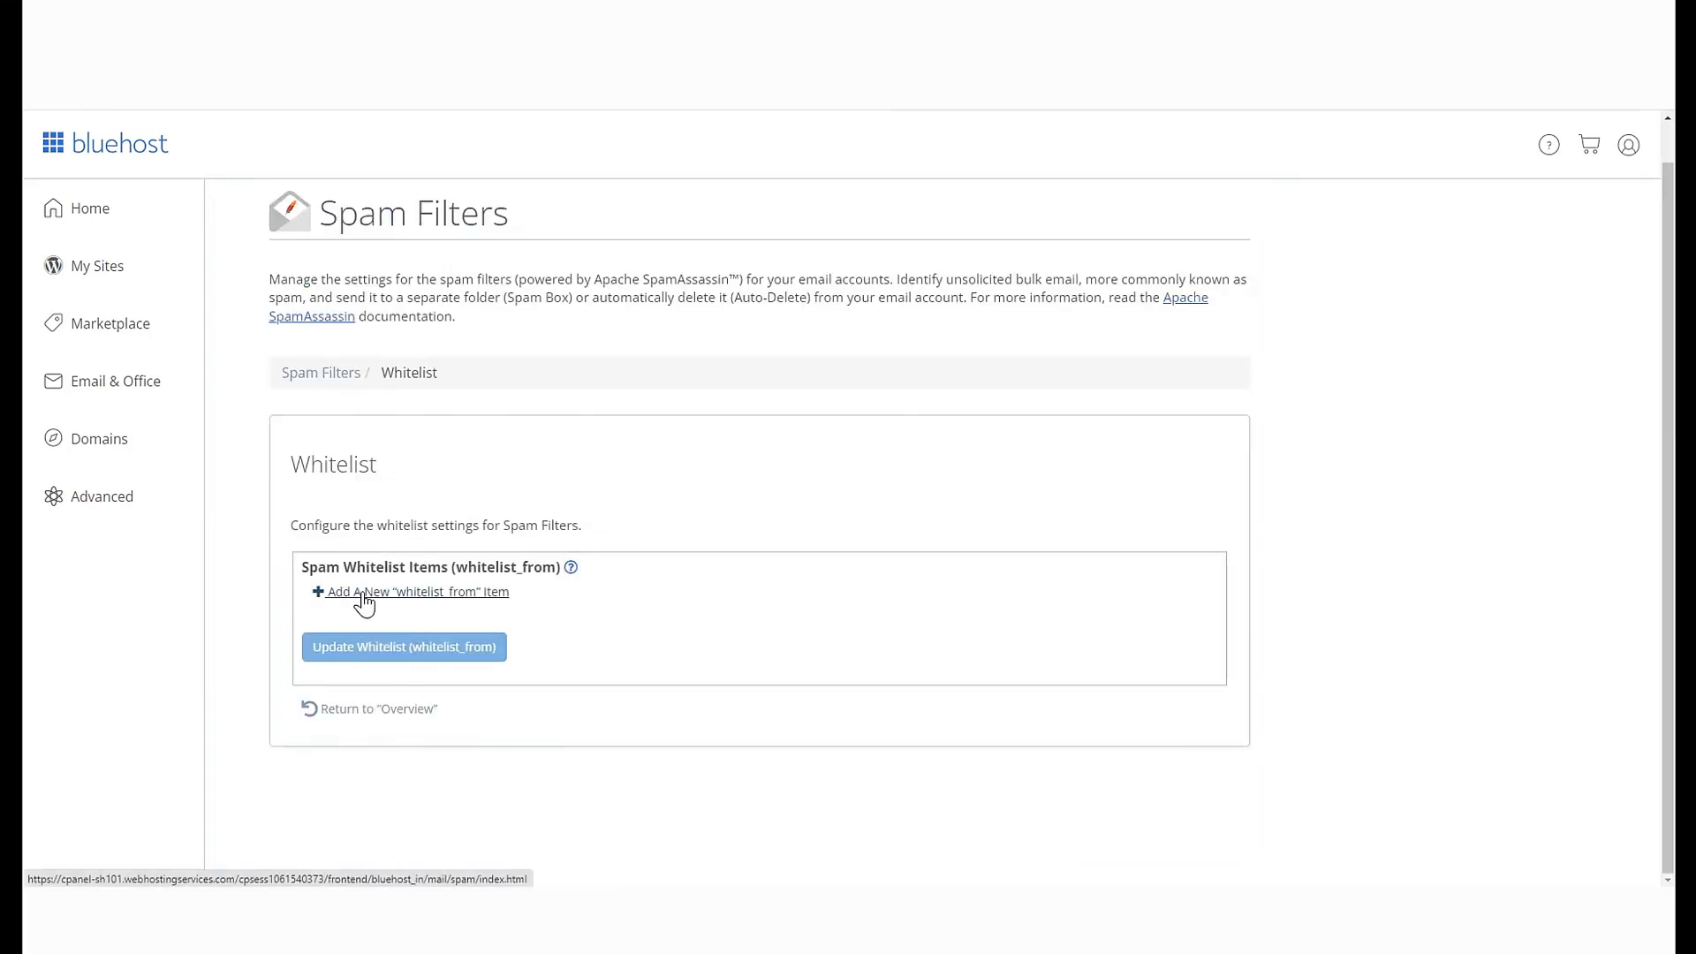
- Return to the overview and view the empty whitelist, blacklist and spam score sections
{"action": "left_click", "coordinate": [410, 590]}
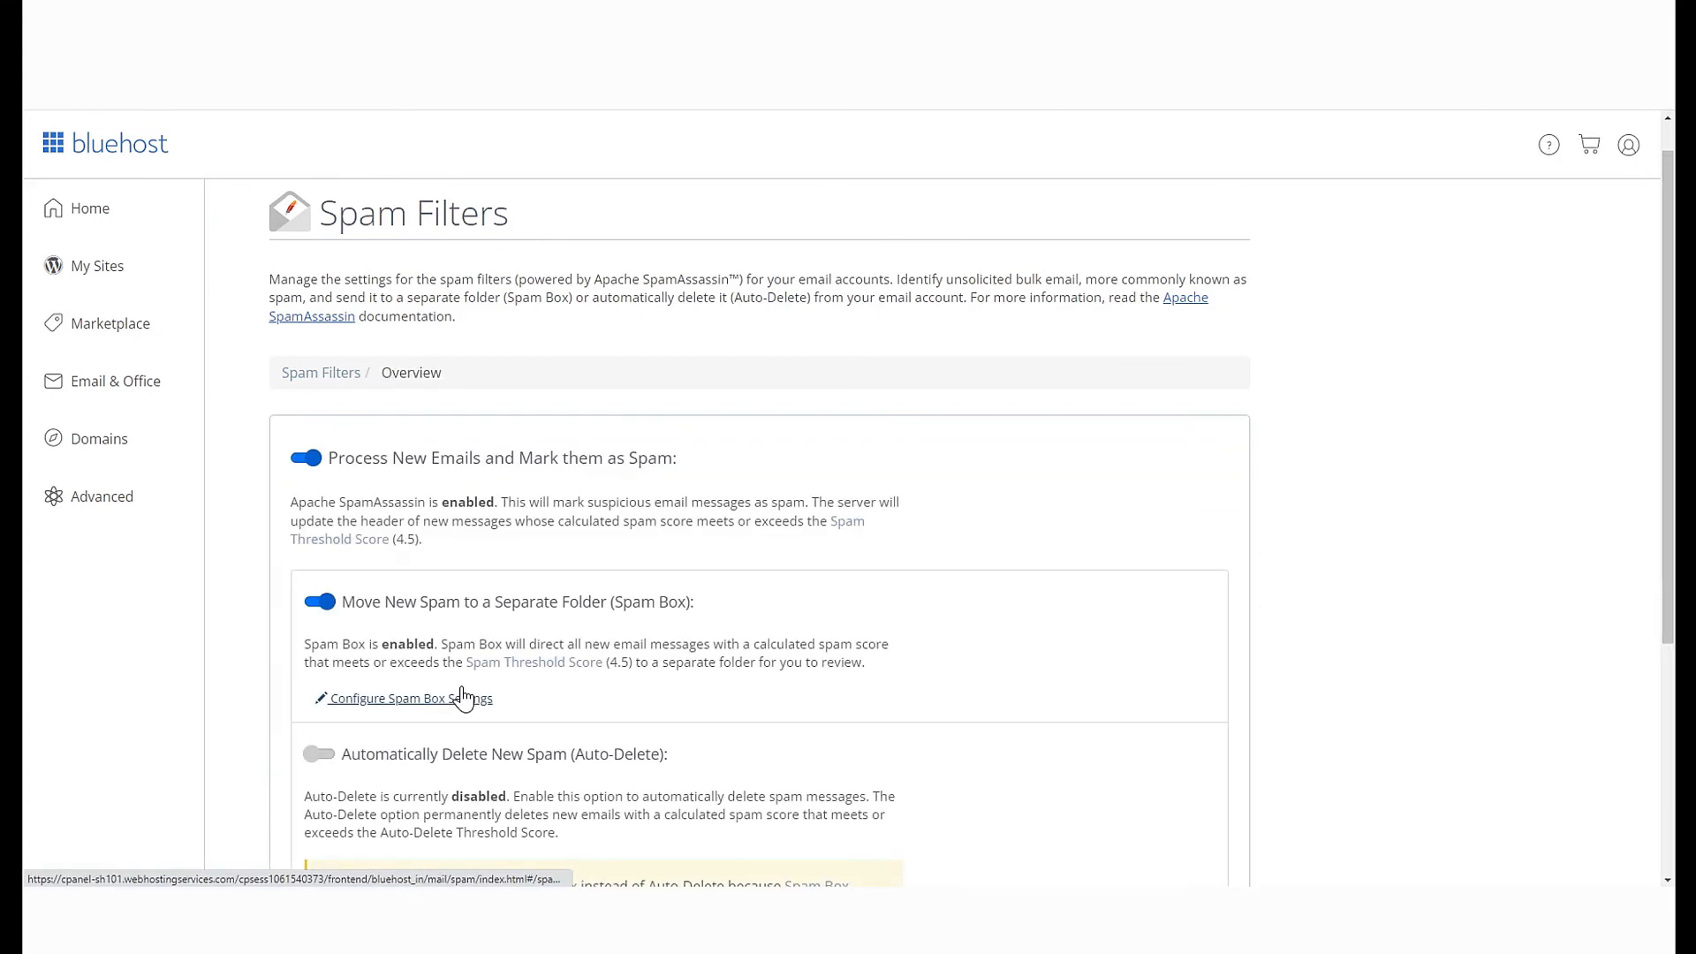
{"action": "scroll", "scroll_direction": "down", "scroll_amount": 3}
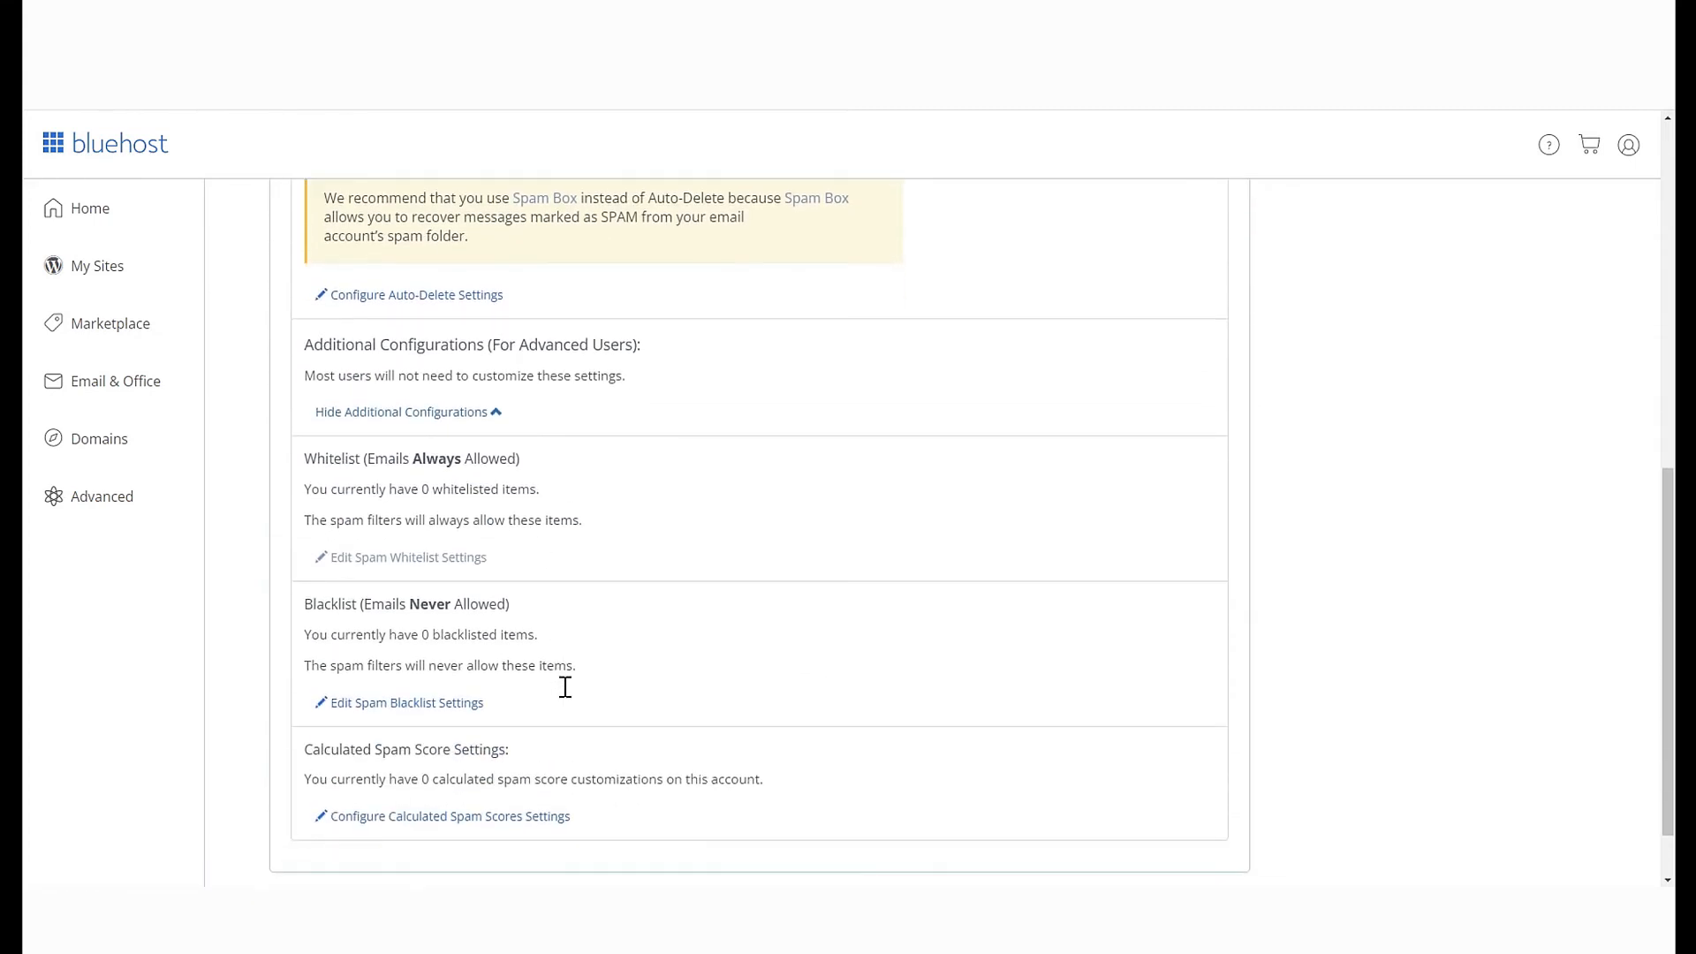